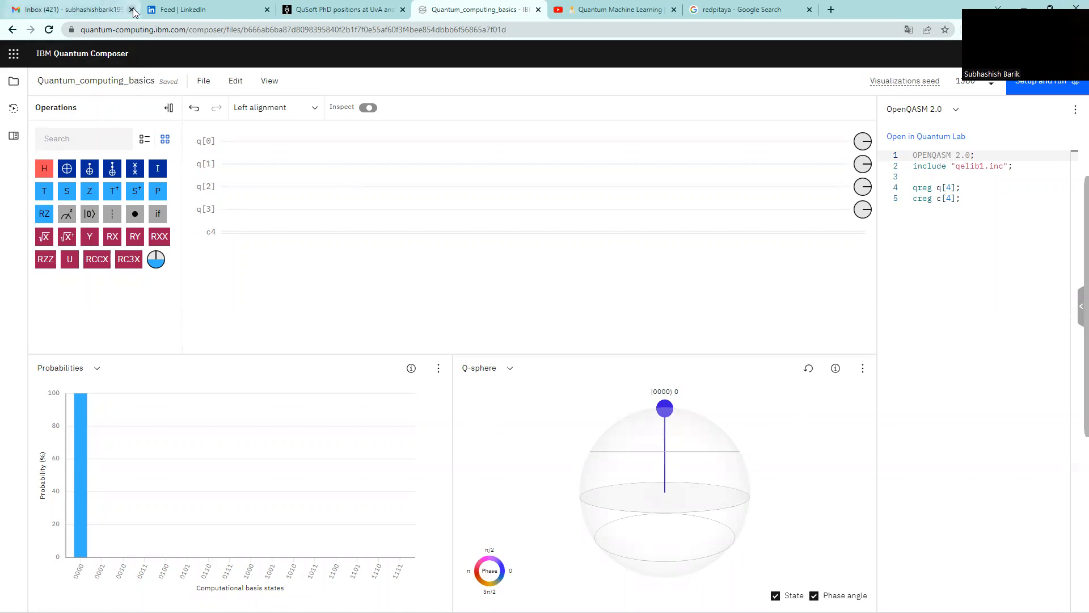
# Step: Close the mail inbox, QuSoft, Quantum Machine Learning playlist and redpitaya search tabs
pyautogui.click(132, 10)
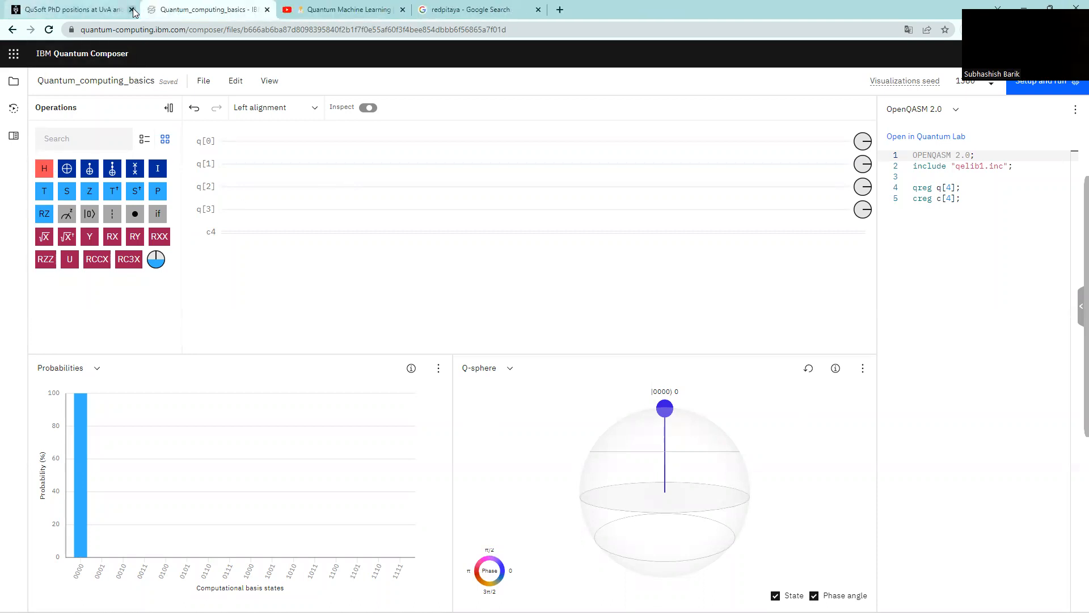
pyautogui.click(132, 9)
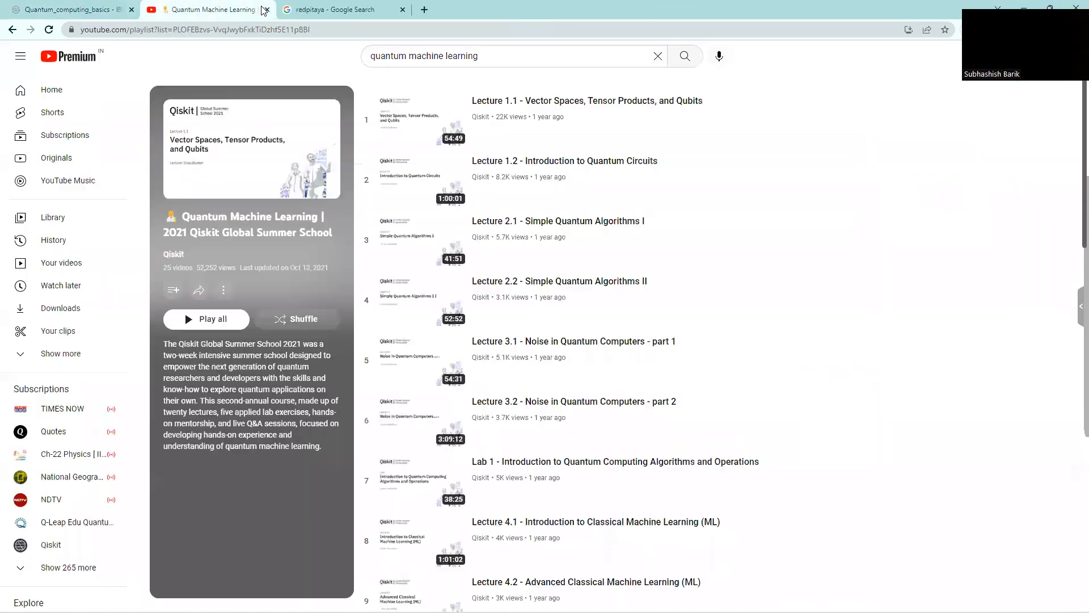
pyautogui.click(266, 10)
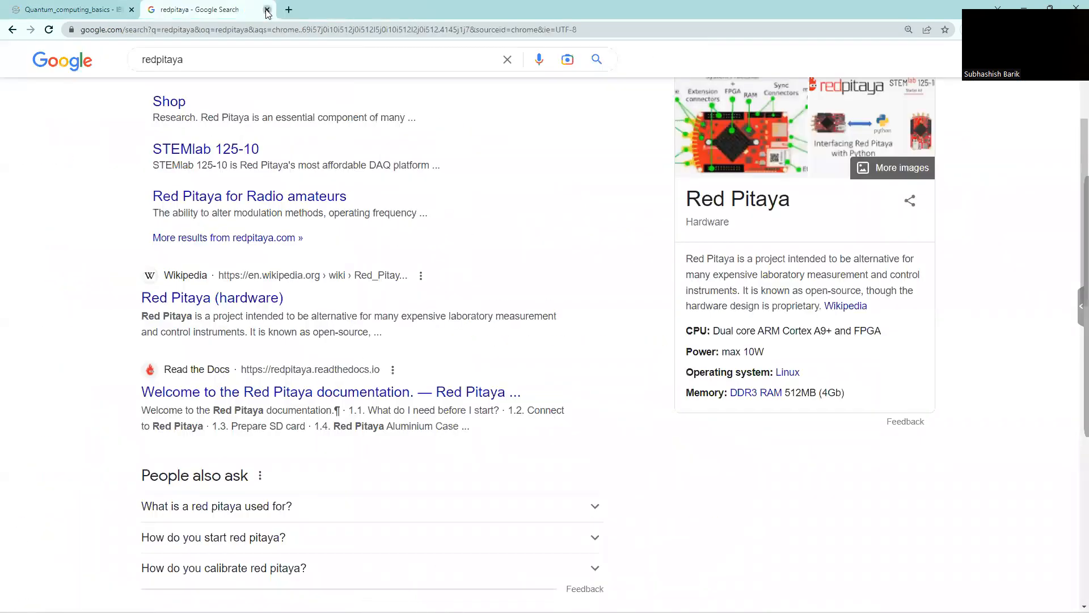
pyautogui.click(267, 9)
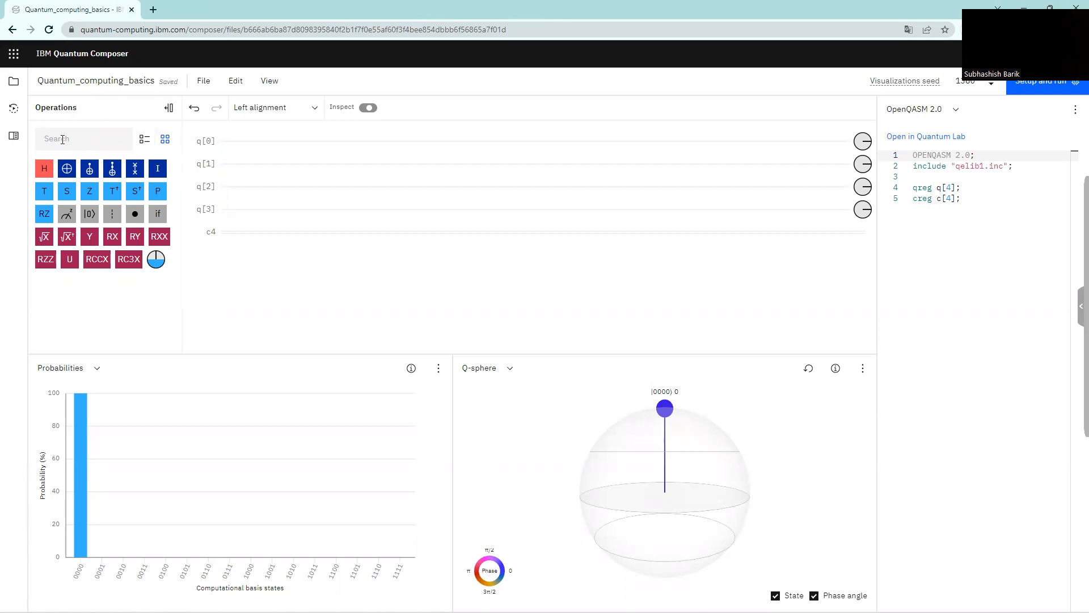
pyautogui.moveTo(372, 260)
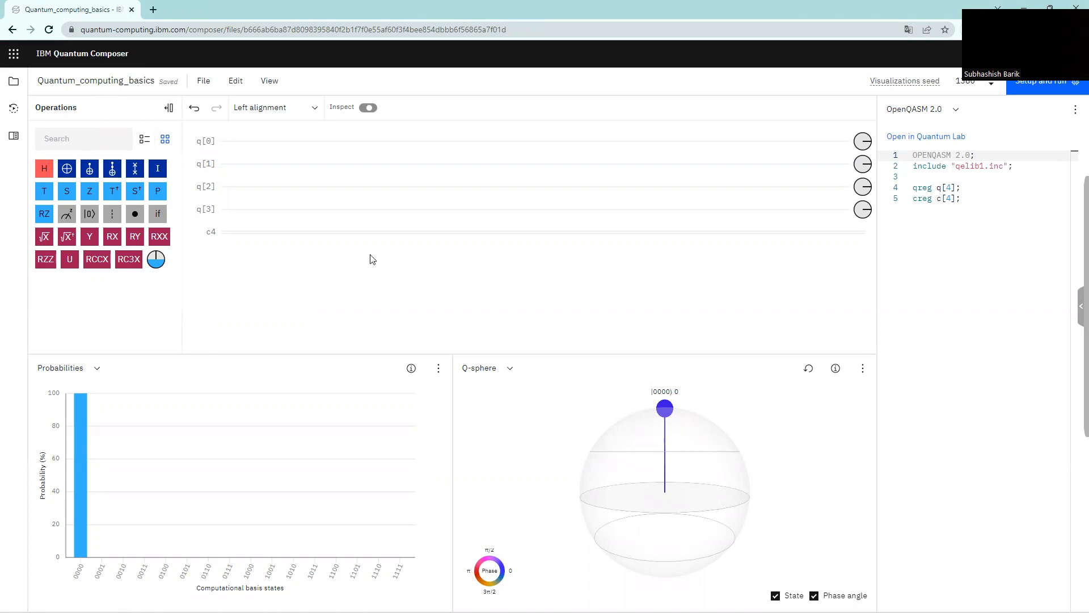
pyautogui.moveTo(445, 542)
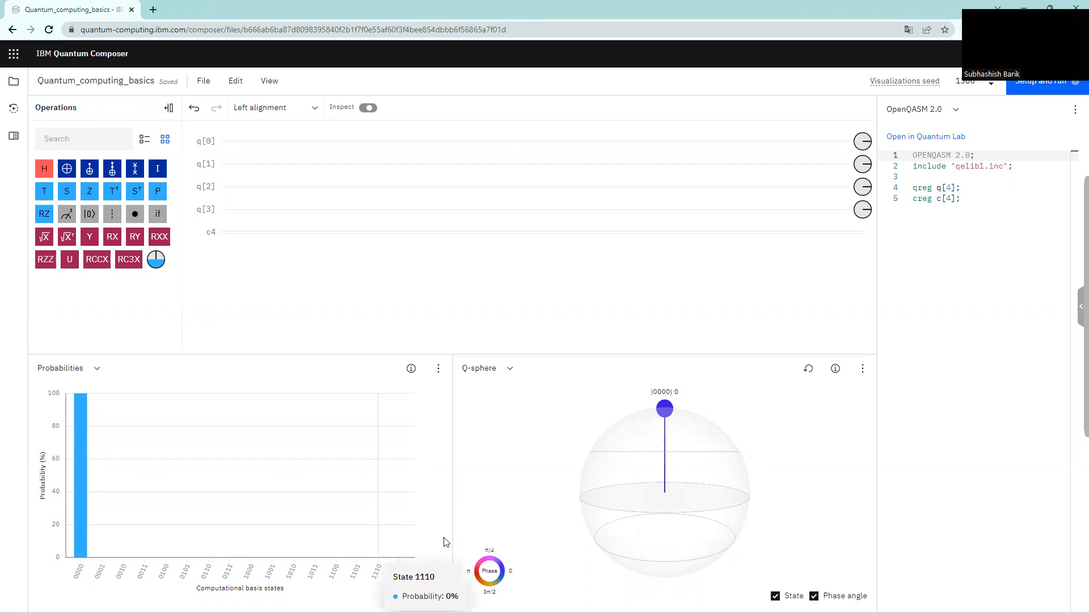
pyautogui.moveTo(484, 266)
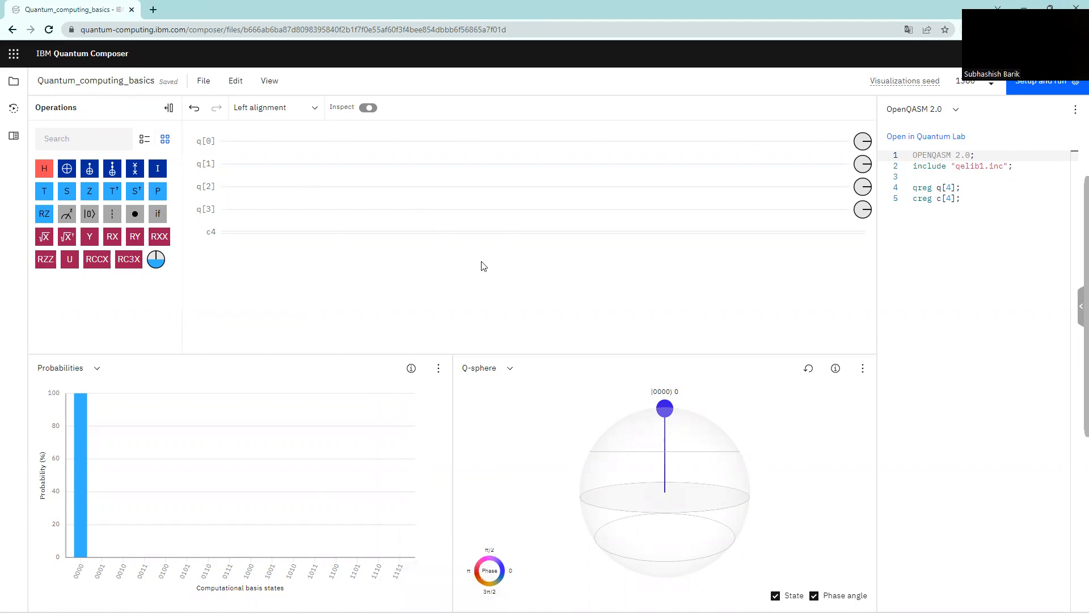
pyautogui.moveTo(288, 331)
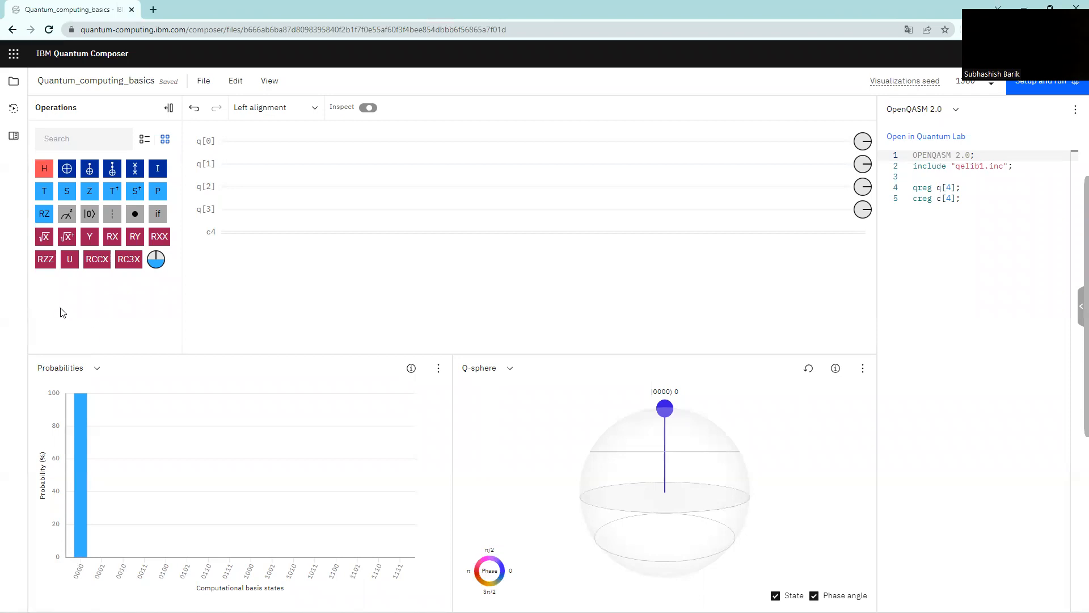
pyautogui.moveTo(369, 354)
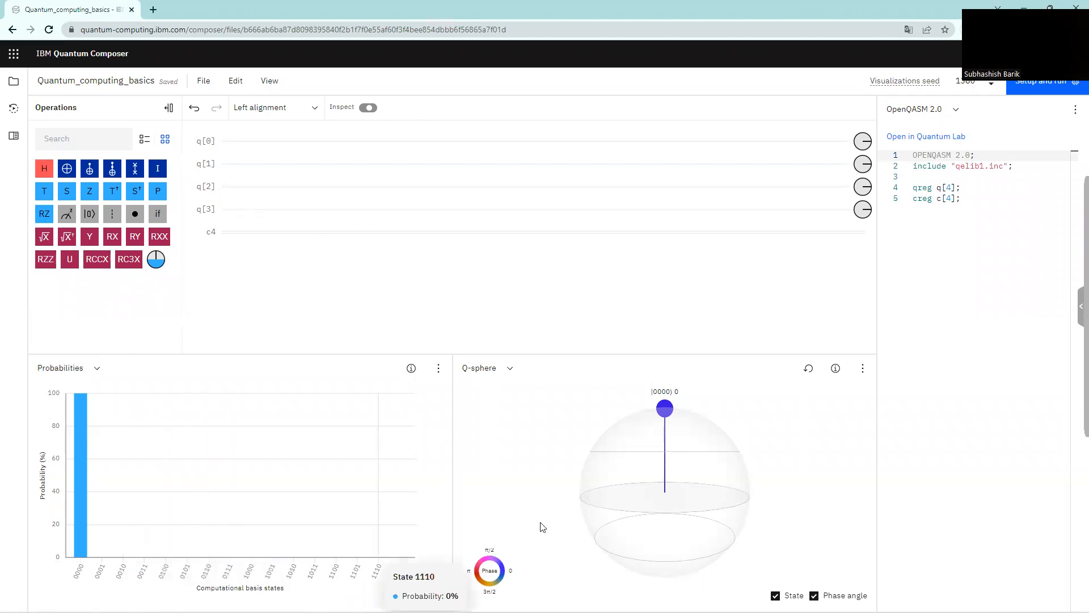
pyautogui.moveTo(88, 169)
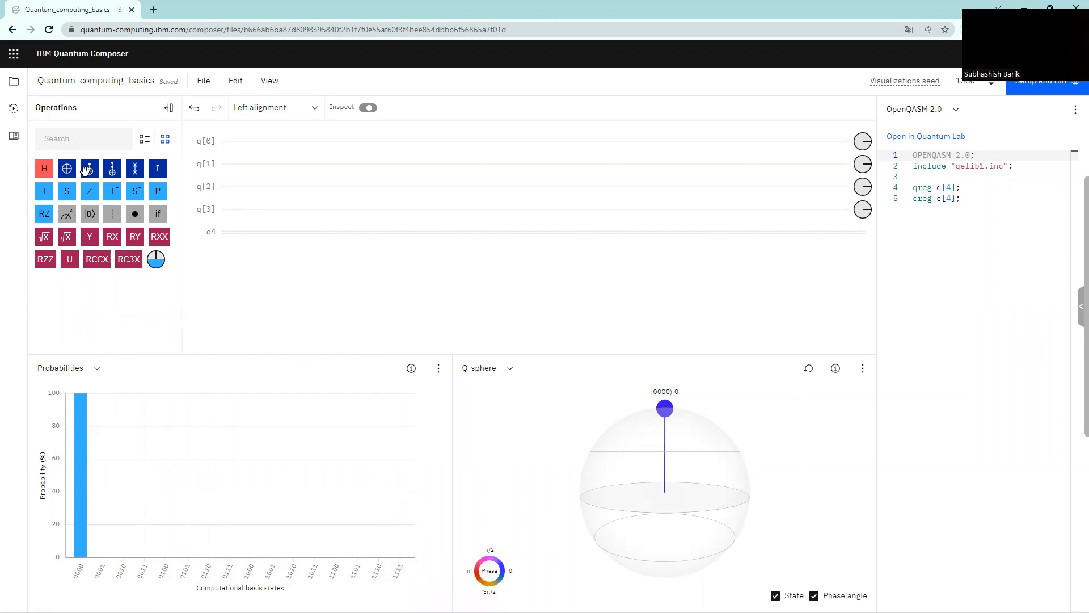
pyautogui.moveTo(96, 280)
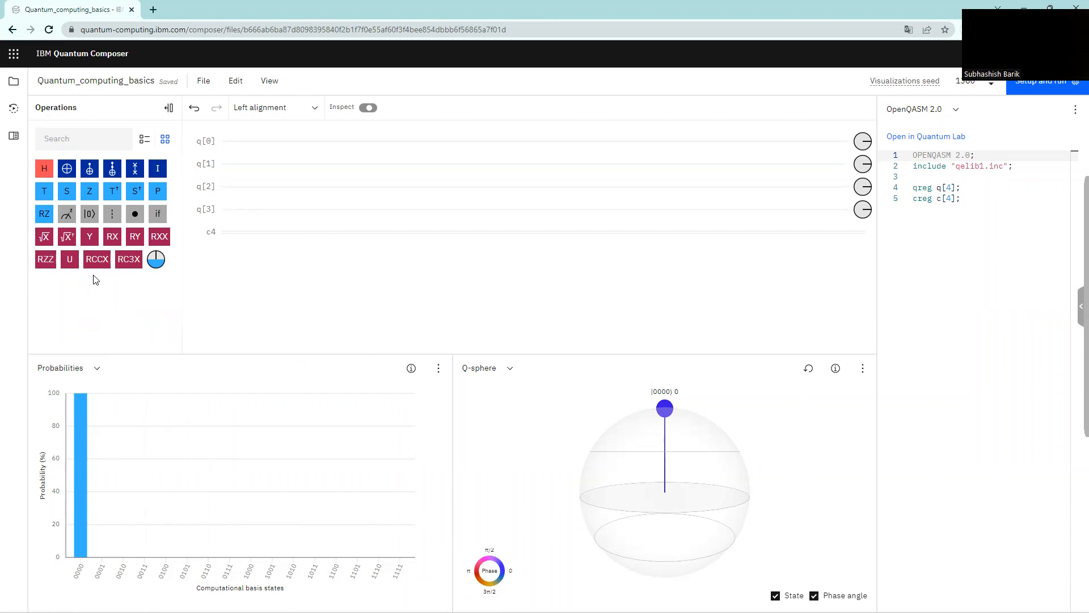
pyautogui.moveTo(307, 288)
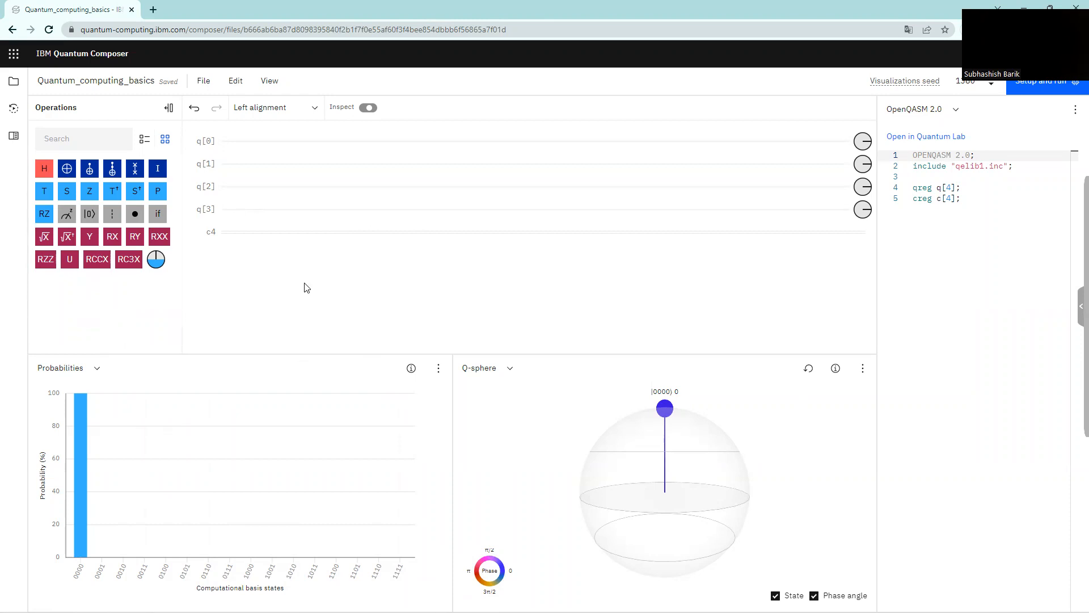
pyautogui.moveTo(206, 150)
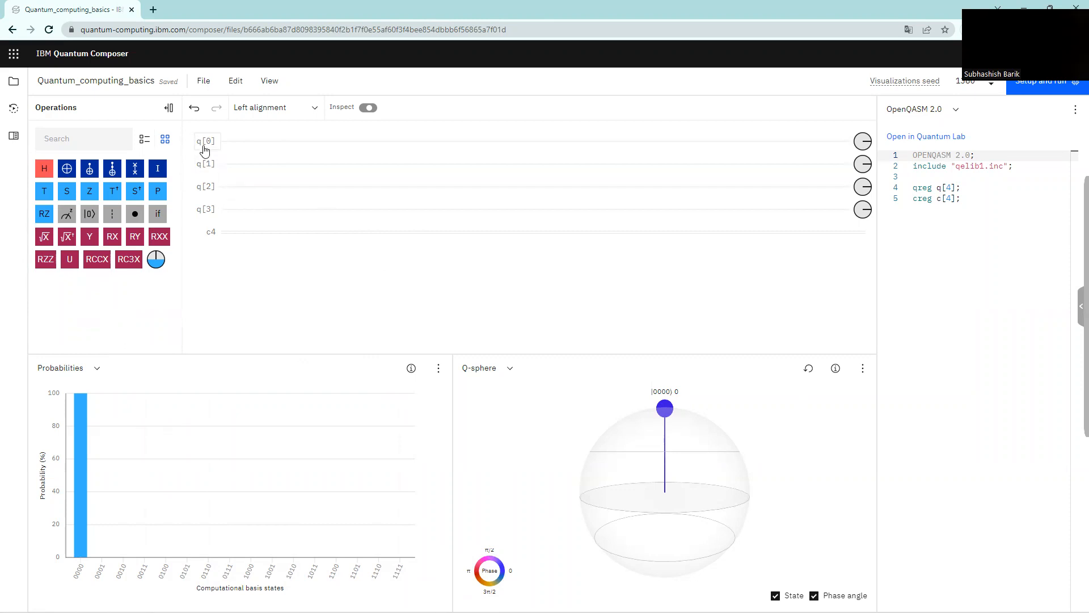
pyautogui.moveTo(199, 226)
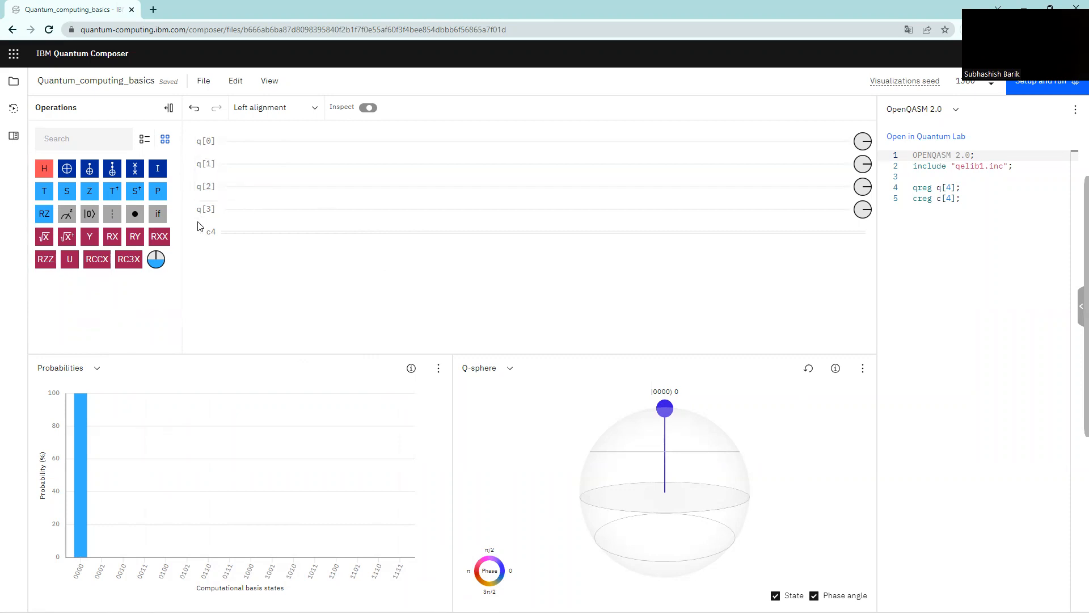
pyautogui.moveTo(402, 148)
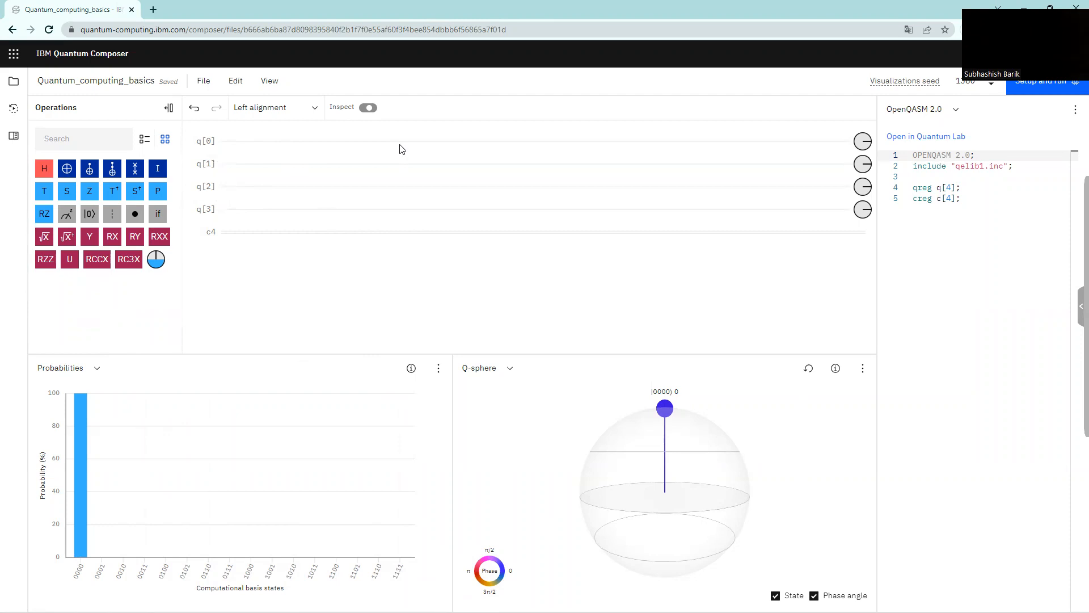
pyautogui.moveTo(239, 194)
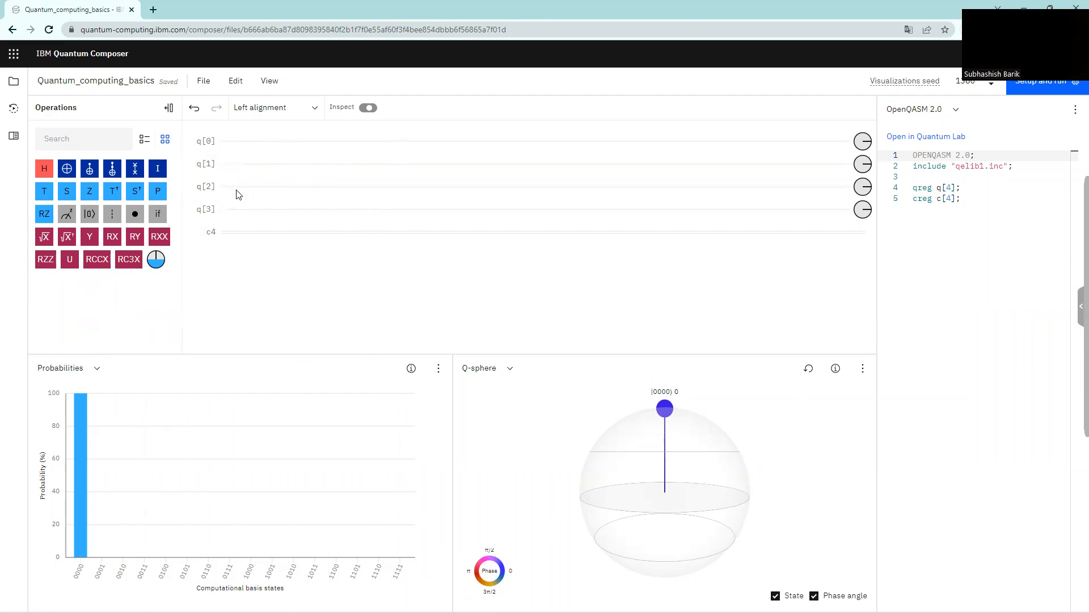
pyautogui.moveTo(327, 221)
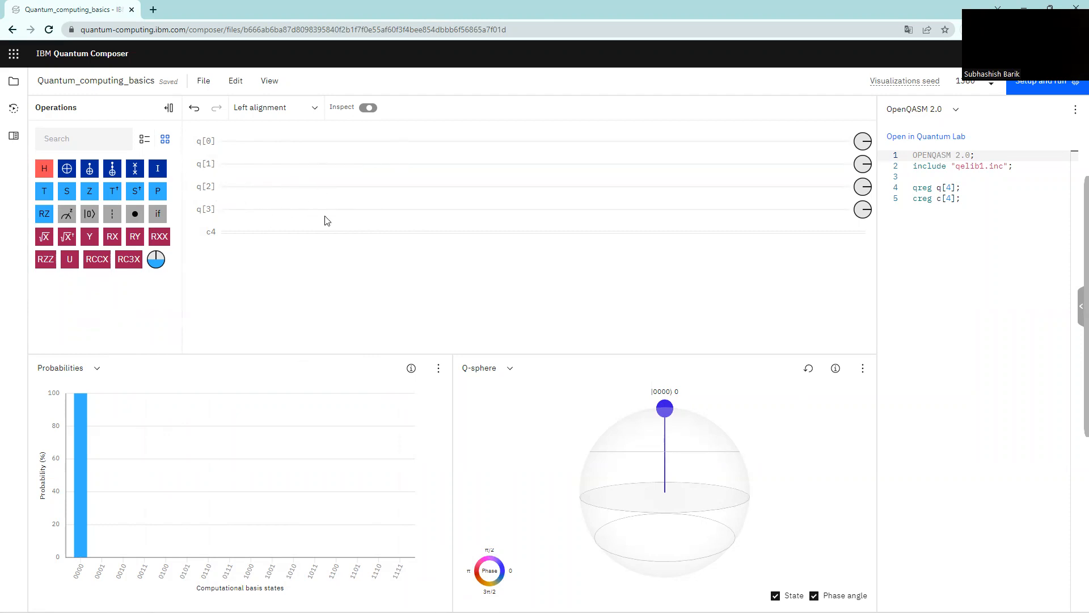
pyautogui.moveTo(66, 192)
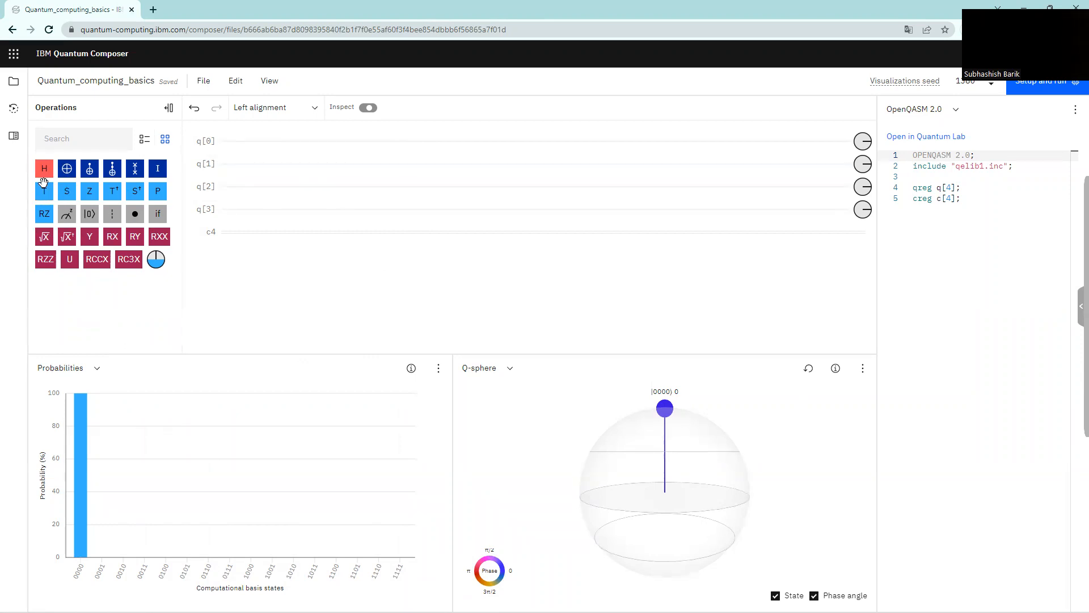
pyautogui.moveTo(267, 141)
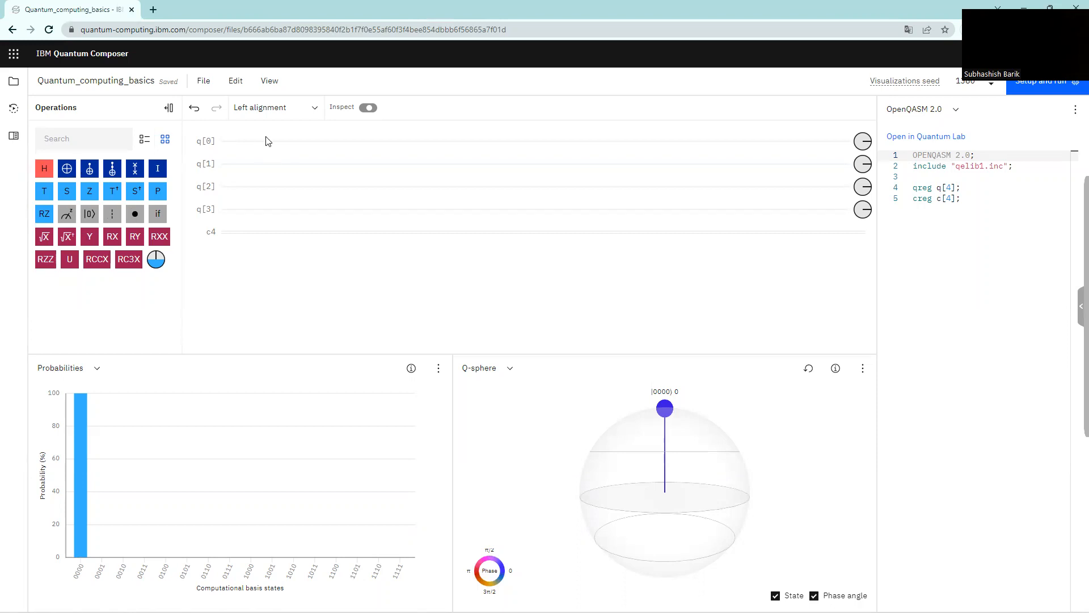
pyautogui.moveTo(326, 172)
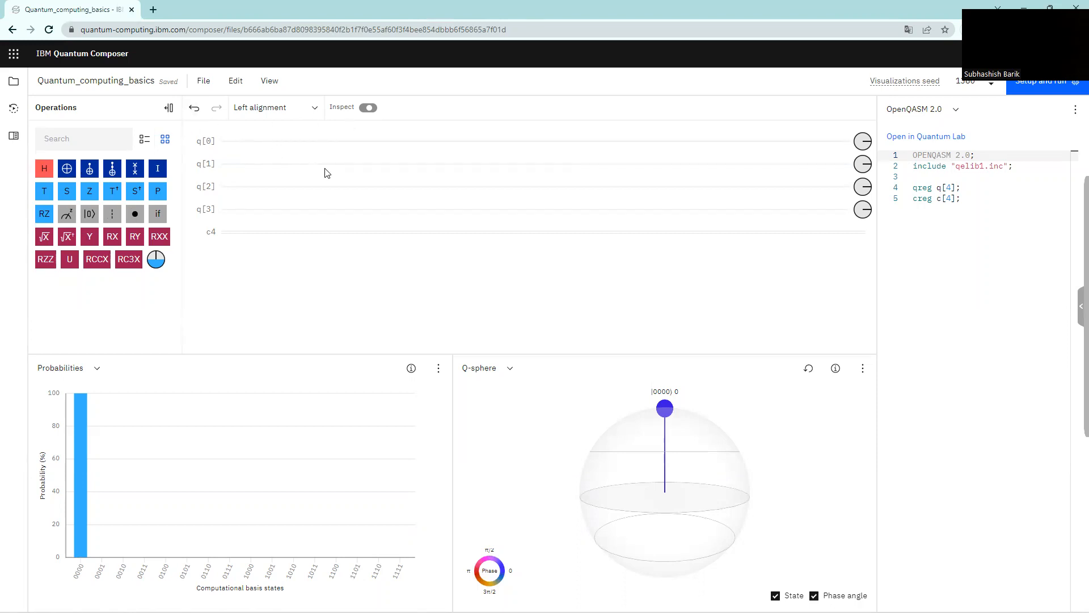
pyautogui.moveTo(312, 146)
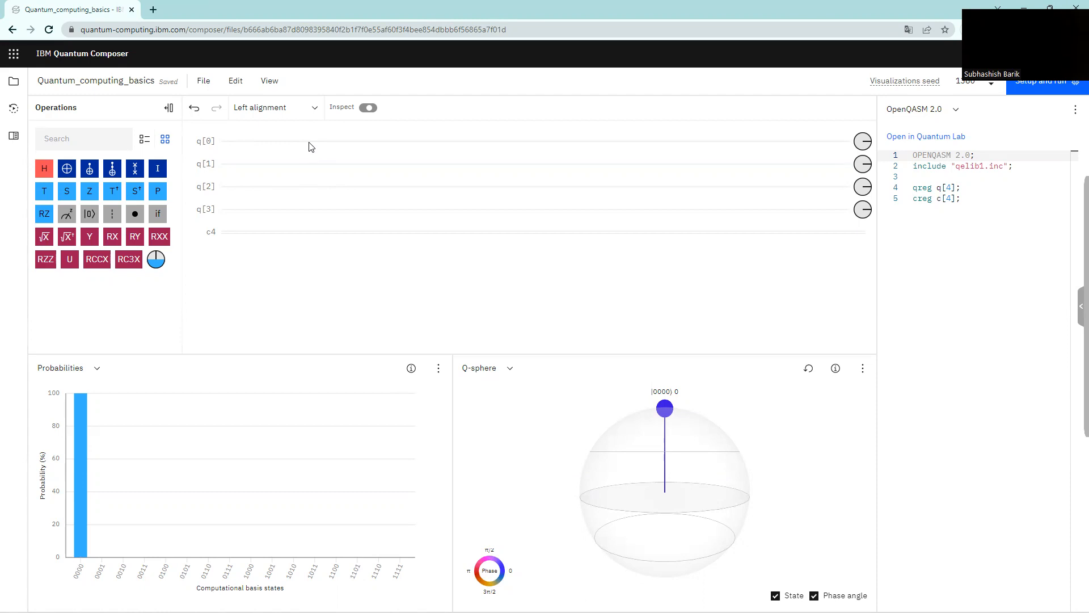
pyautogui.moveTo(212, 156)
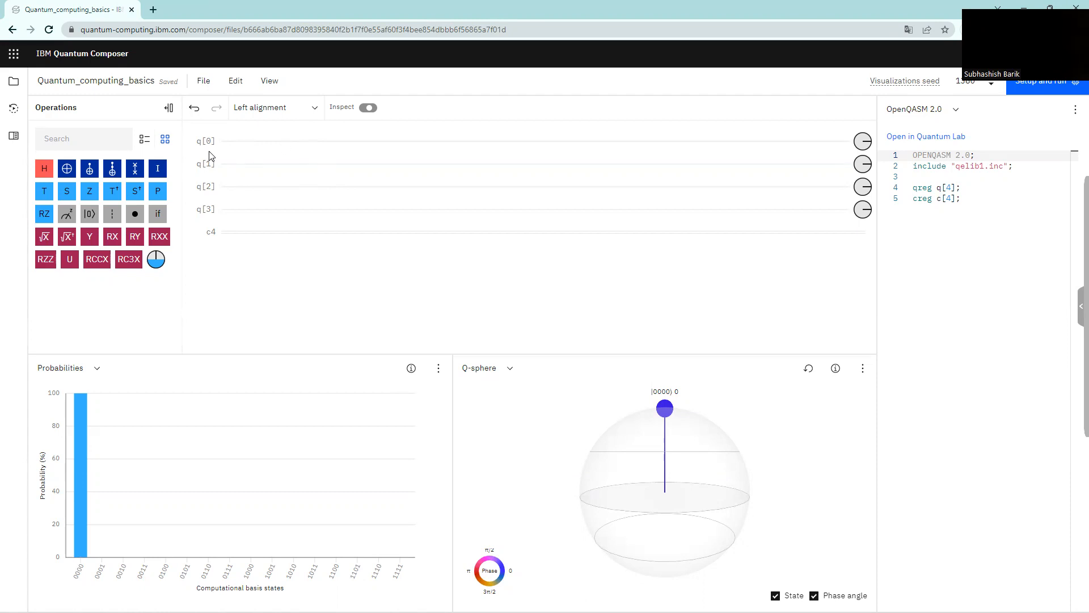
pyautogui.moveTo(344, 241)
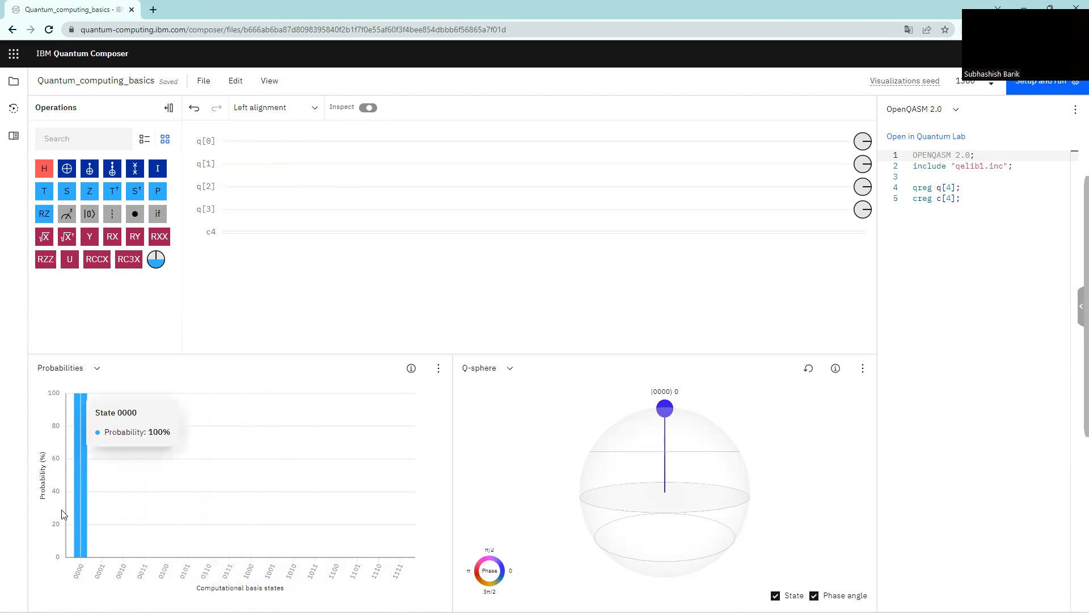
pyautogui.moveTo(75, 526)
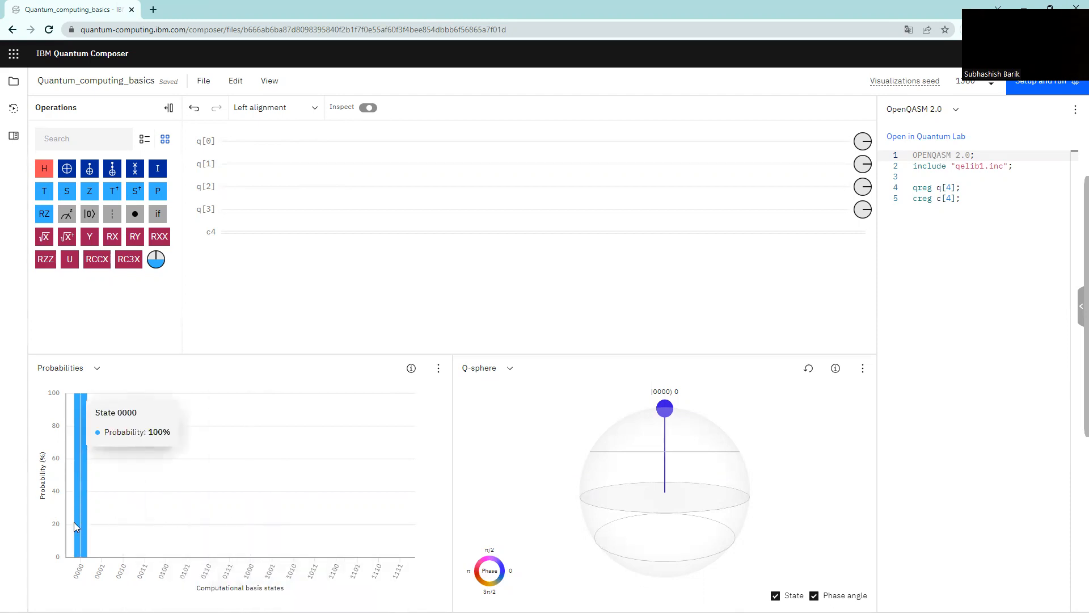
pyautogui.moveTo(115, 462)
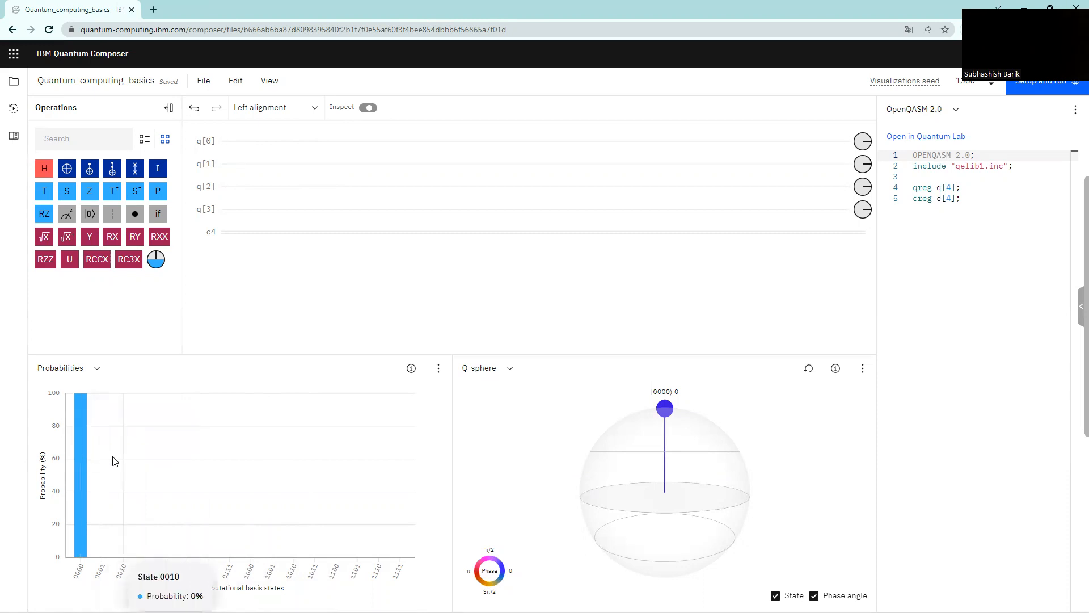
pyautogui.moveTo(243, 191)
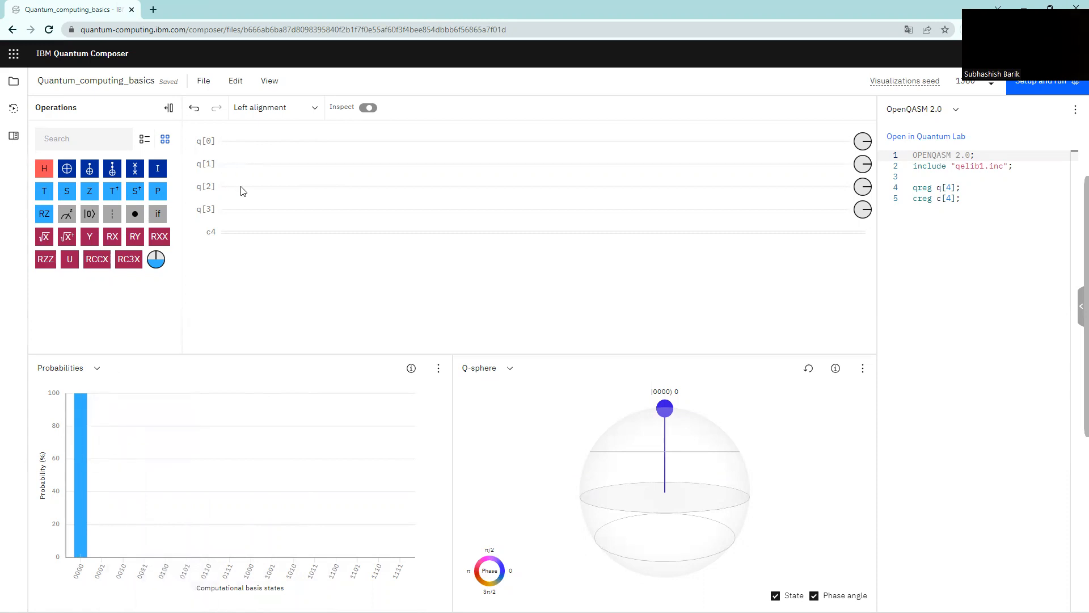
pyautogui.moveTo(159, 379)
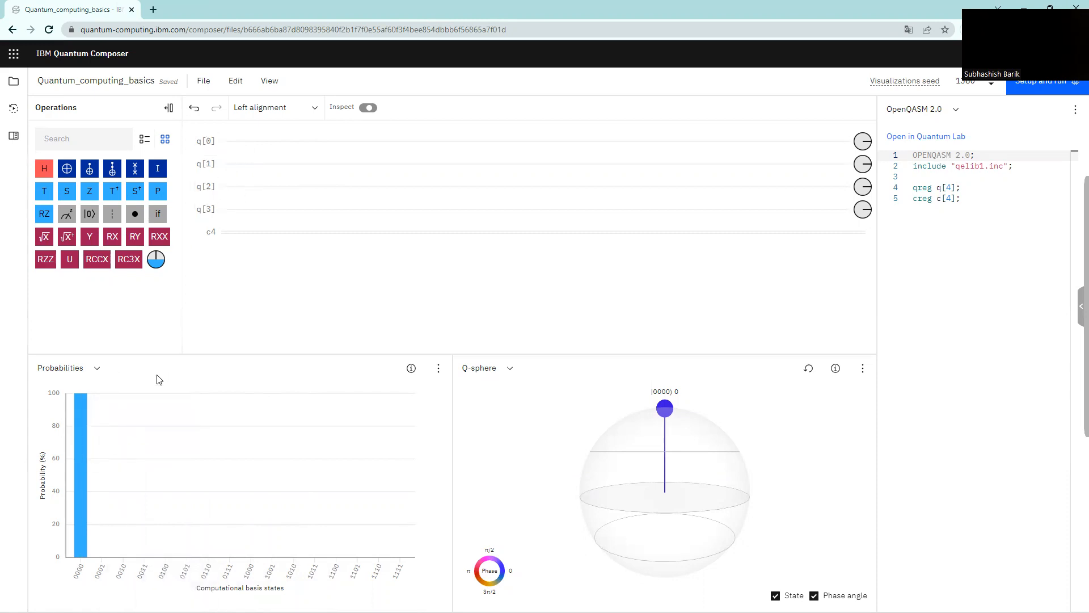
pyautogui.moveTo(613, 411)
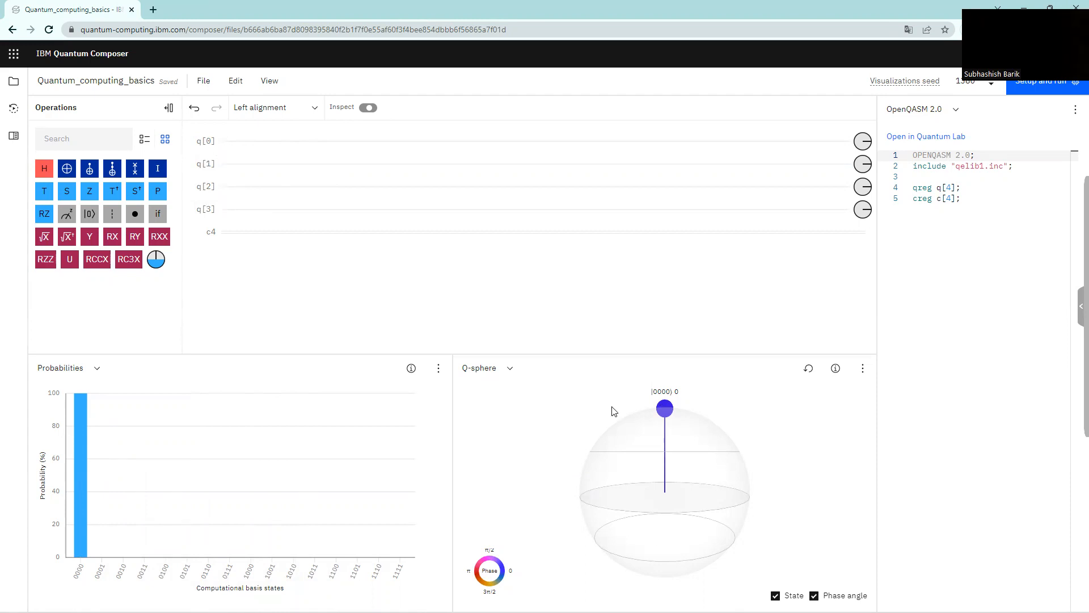
pyautogui.moveTo(624, 521)
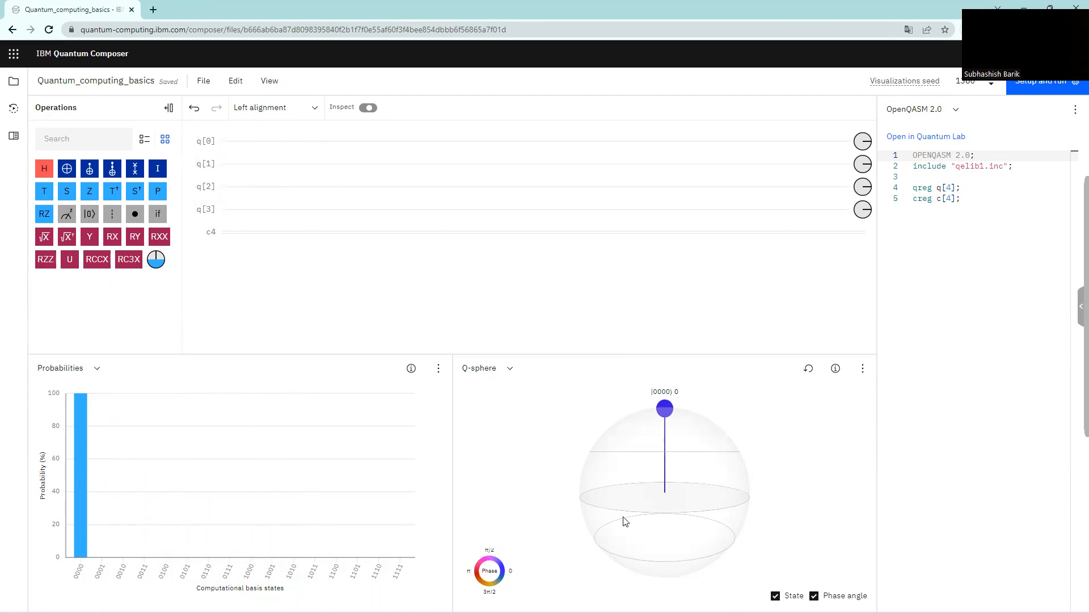
pyautogui.moveTo(736, 480)
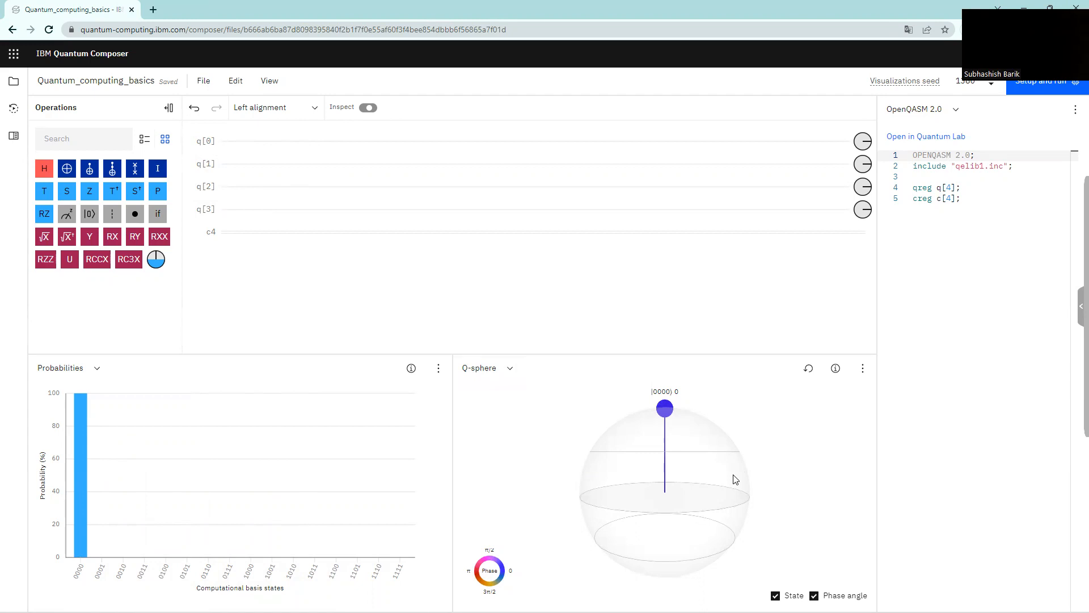
pyautogui.moveTo(697, 494)
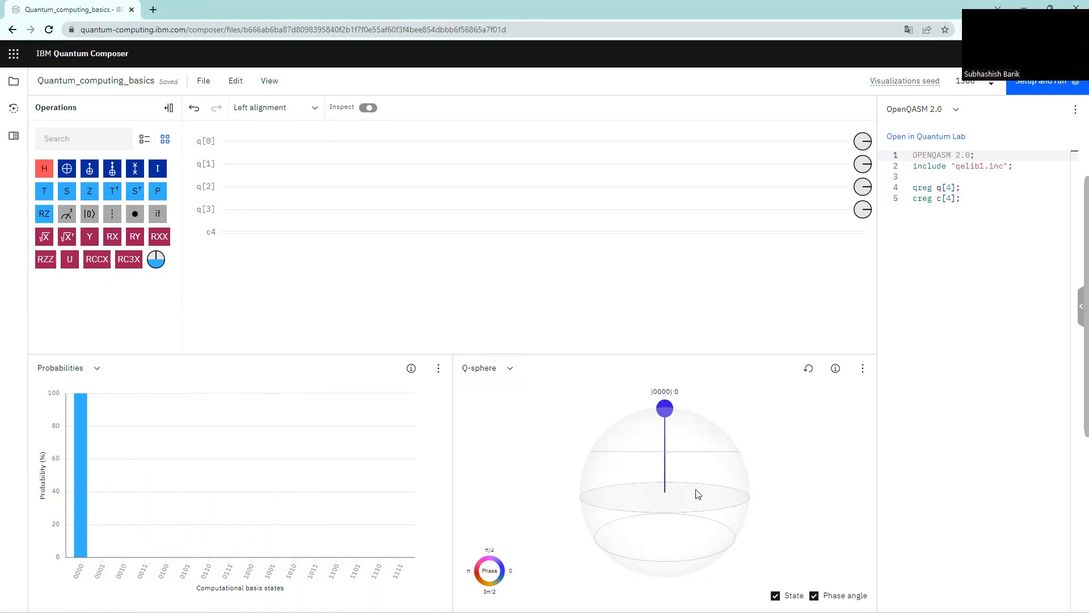
pyautogui.moveTo(663, 408)
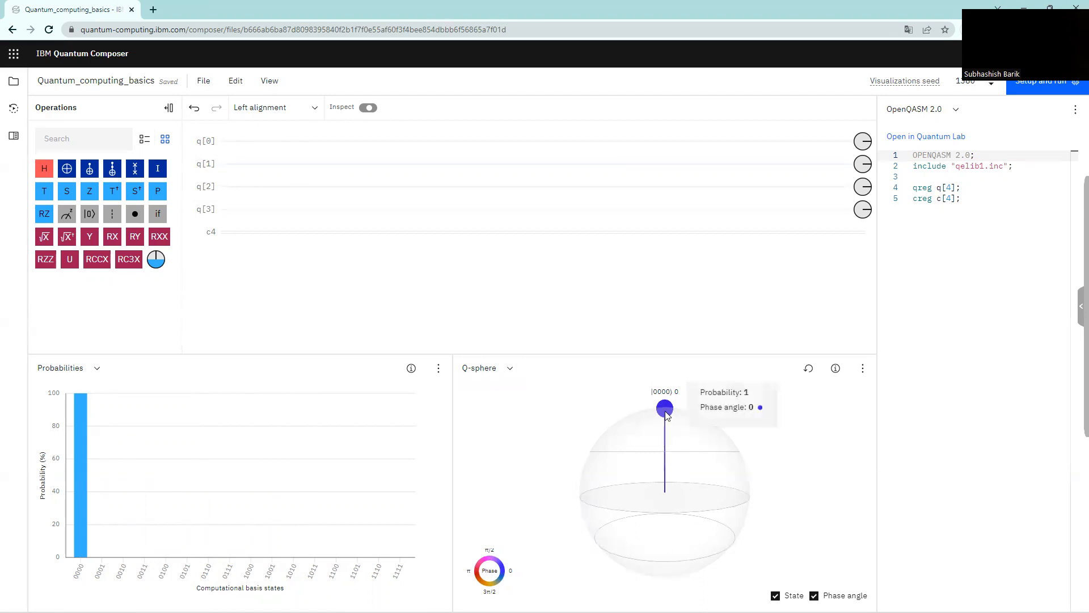
pyautogui.moveTo(393, 218)
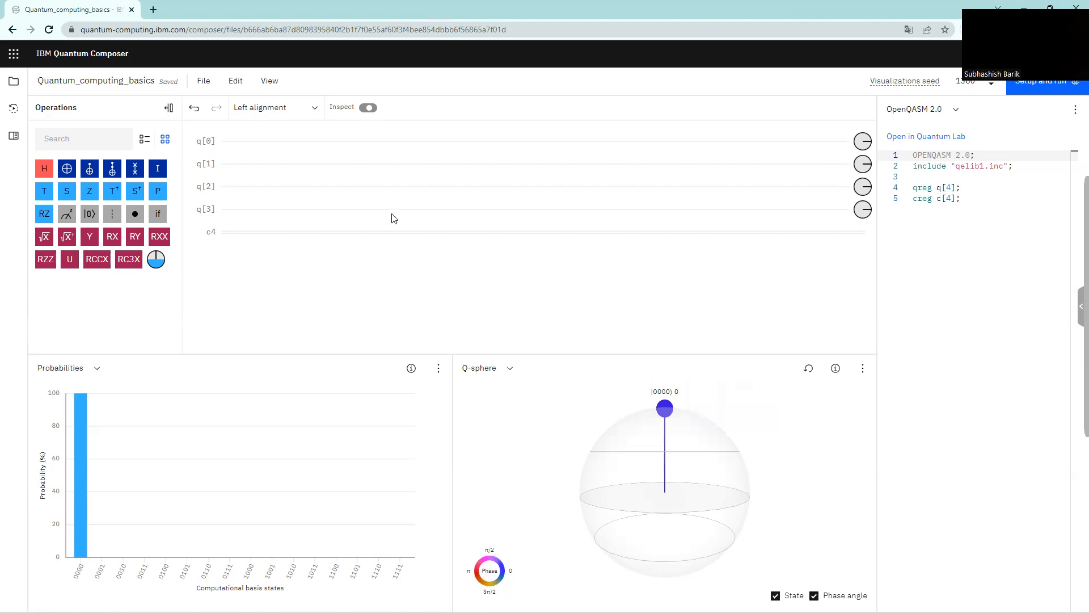
pyautogui.moveTo(273, 224)
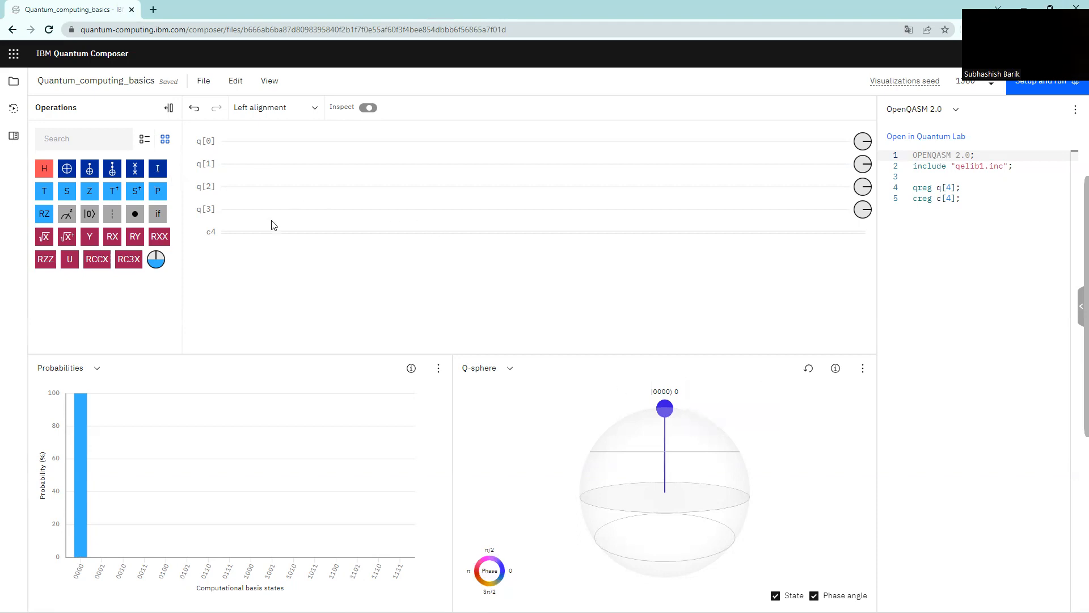
pyautogui.moveTo(685, 479)
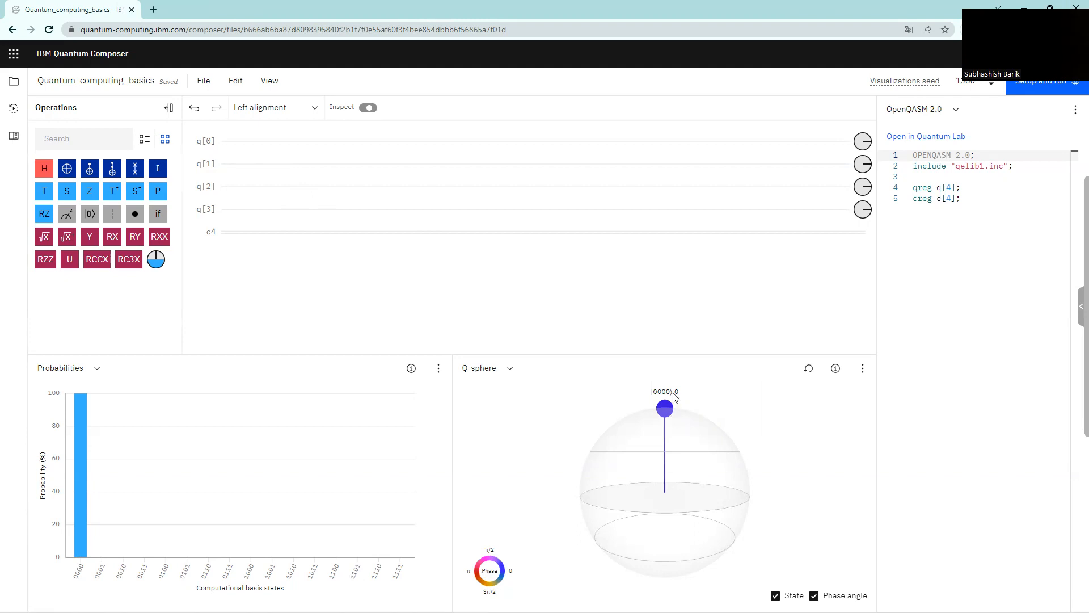
pyautogui.moveTo(666, 405)
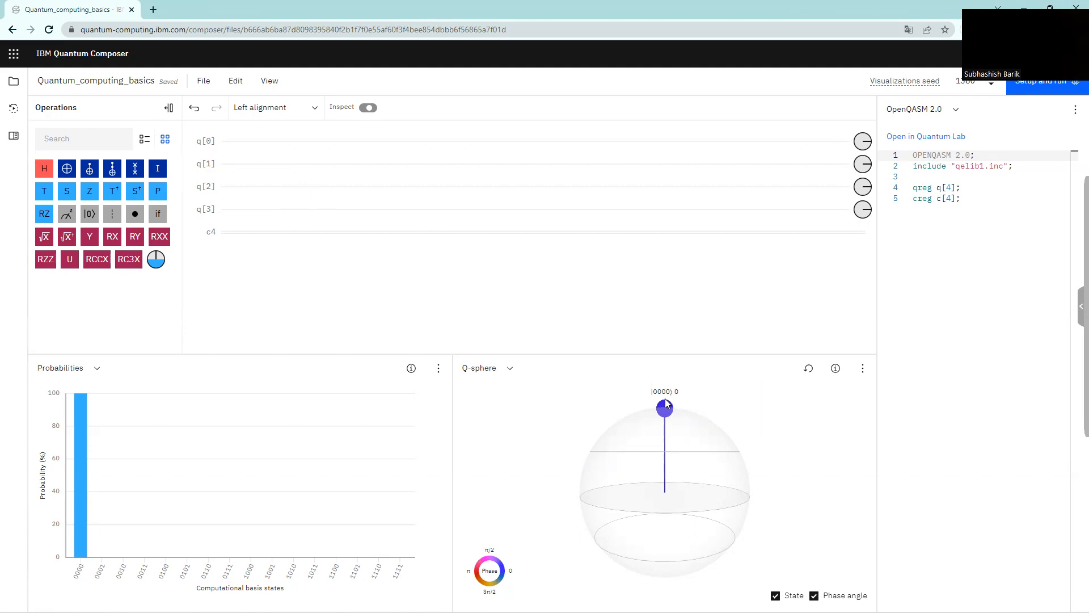
pyautogui.moveTo(185, 496)
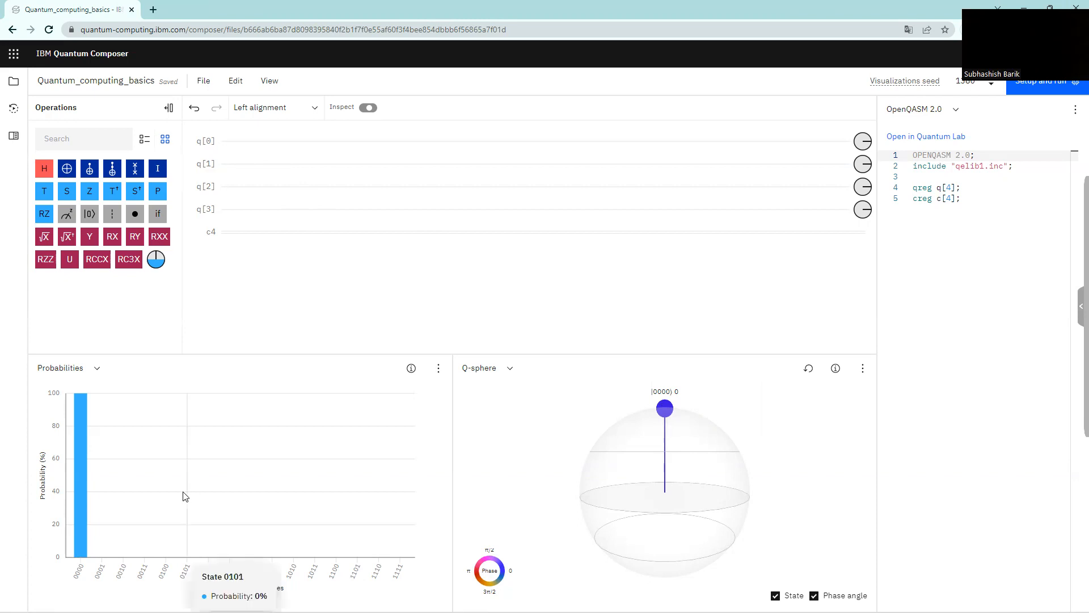
pyautogui.moveTo(177, 454)
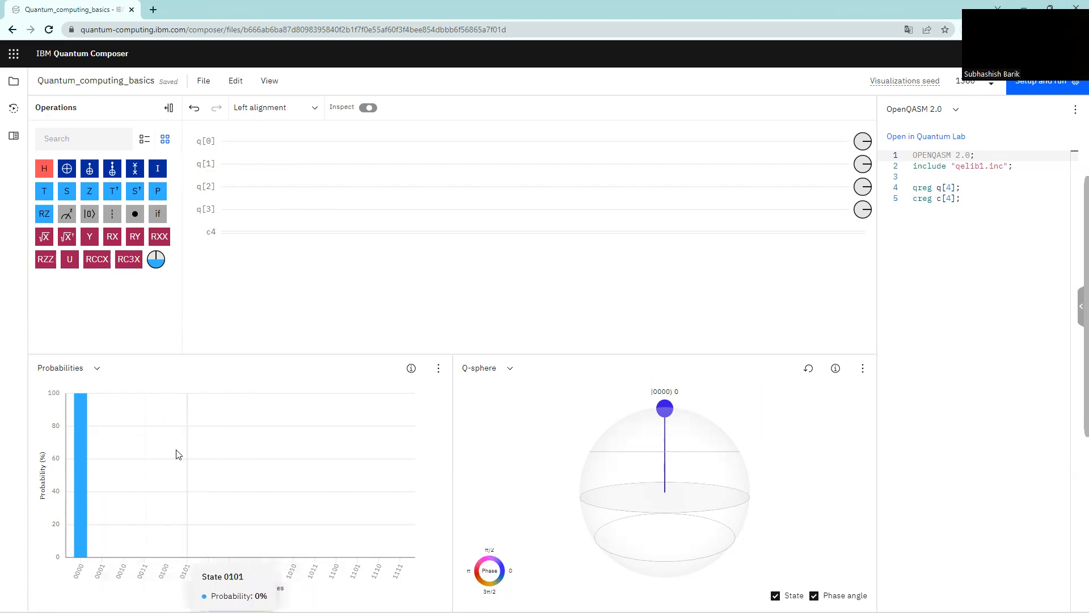
pyautogui.moveTo(796, 495)
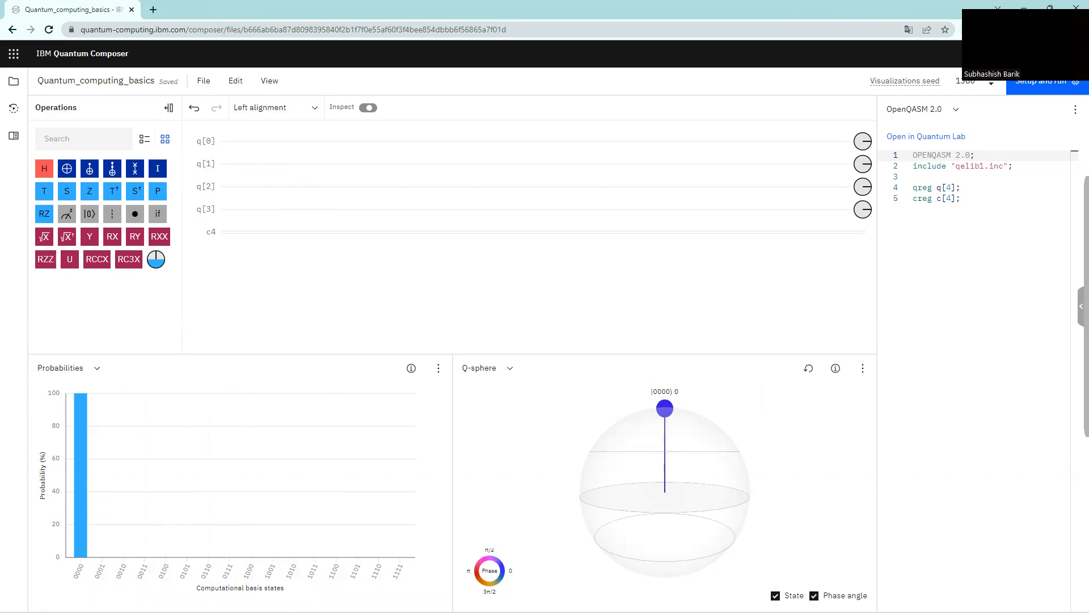
pyautogui.moveTo(671, 469)
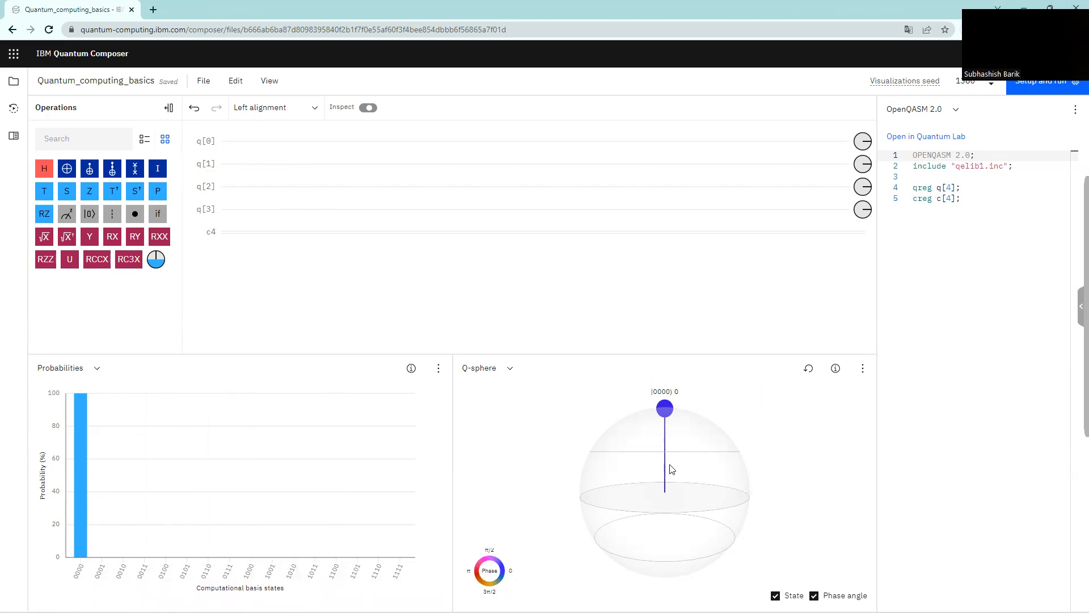
pyautogui.moveTo(267, 239)
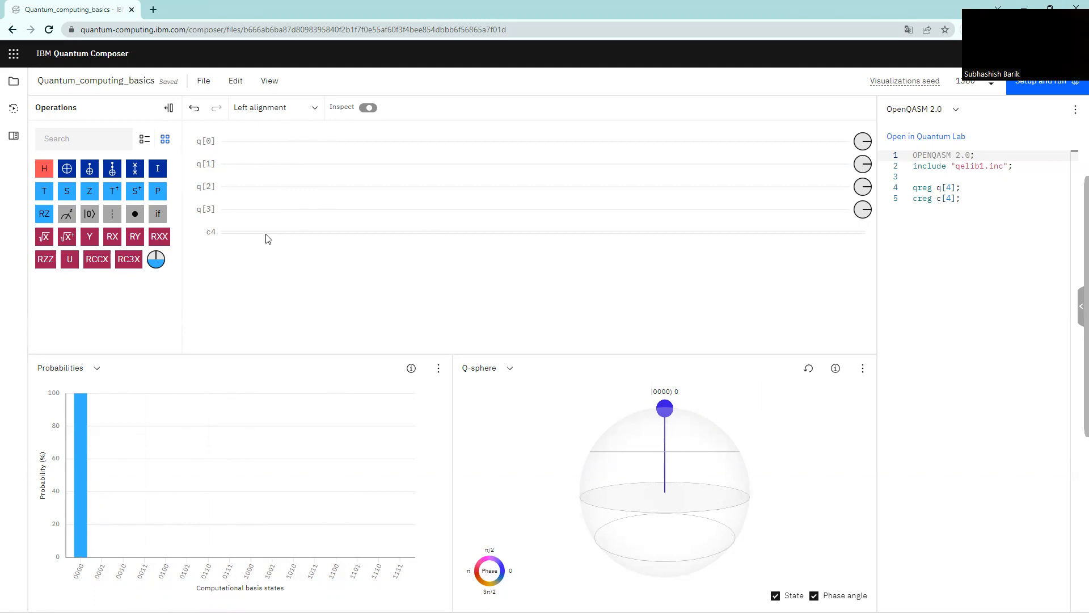
pyautogui.moveTo(345, 145)
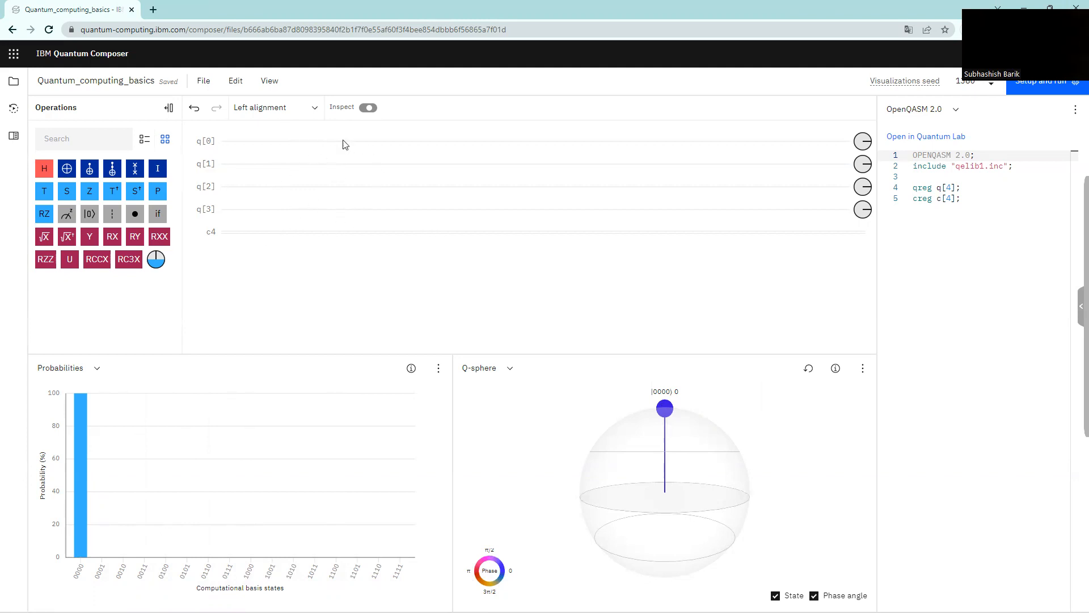
pyautogui.moveTo(673, 432)
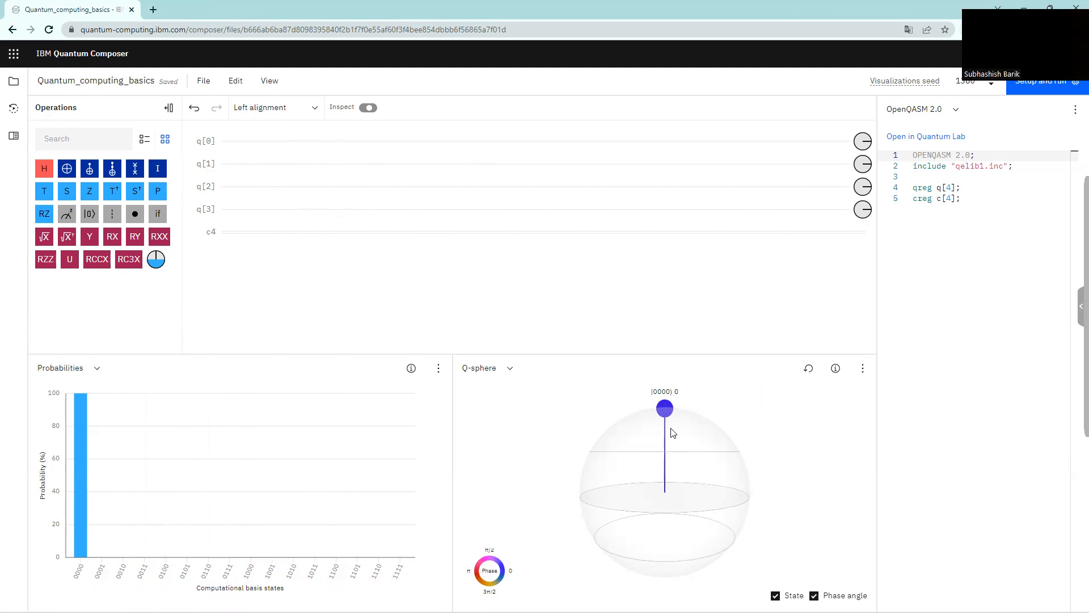
pyautogui.moveTo(662, 480)
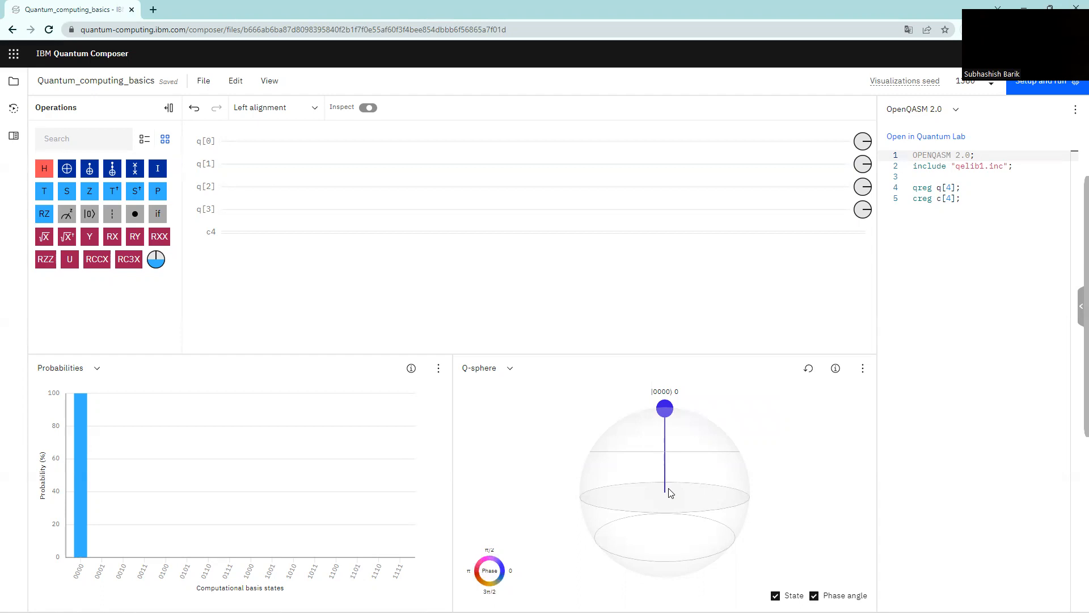
pyautogui.moveTo(378, 279)
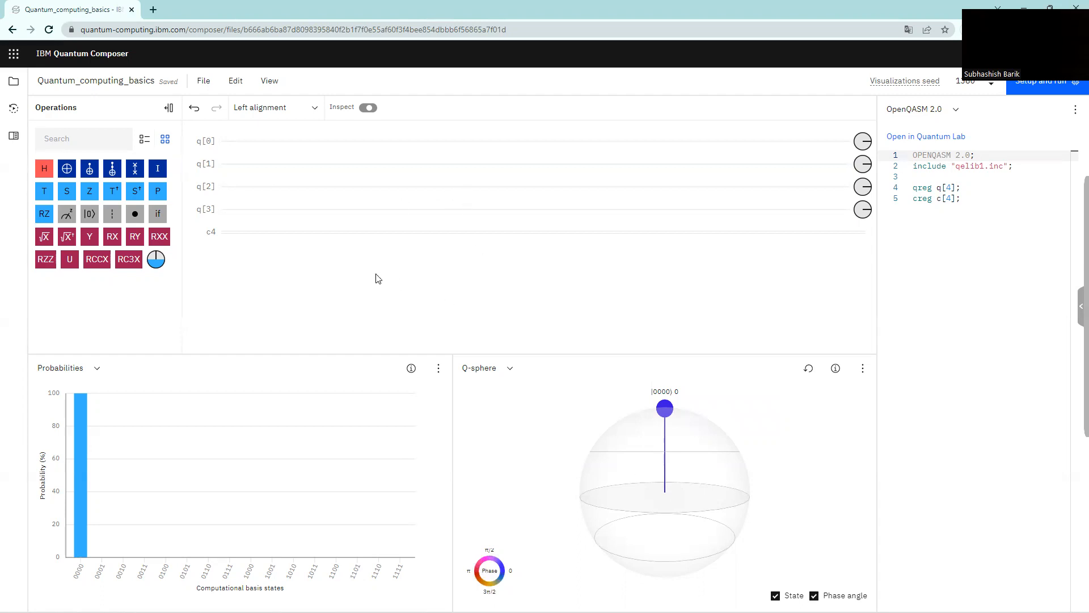
pyautogui.moveTo(366, 292)
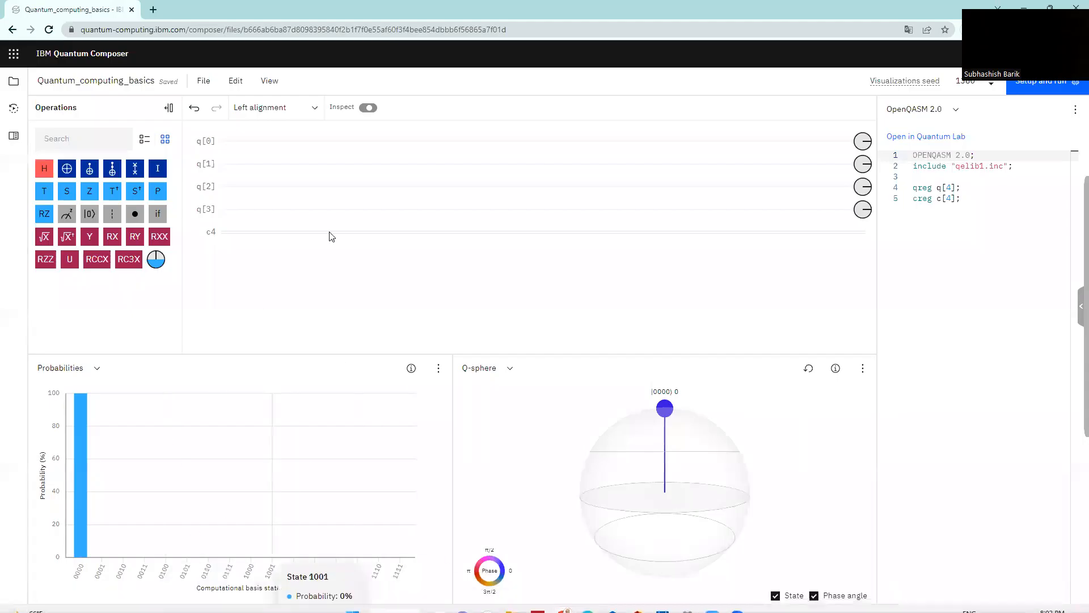
pyautogui.moveTo(243, 199)
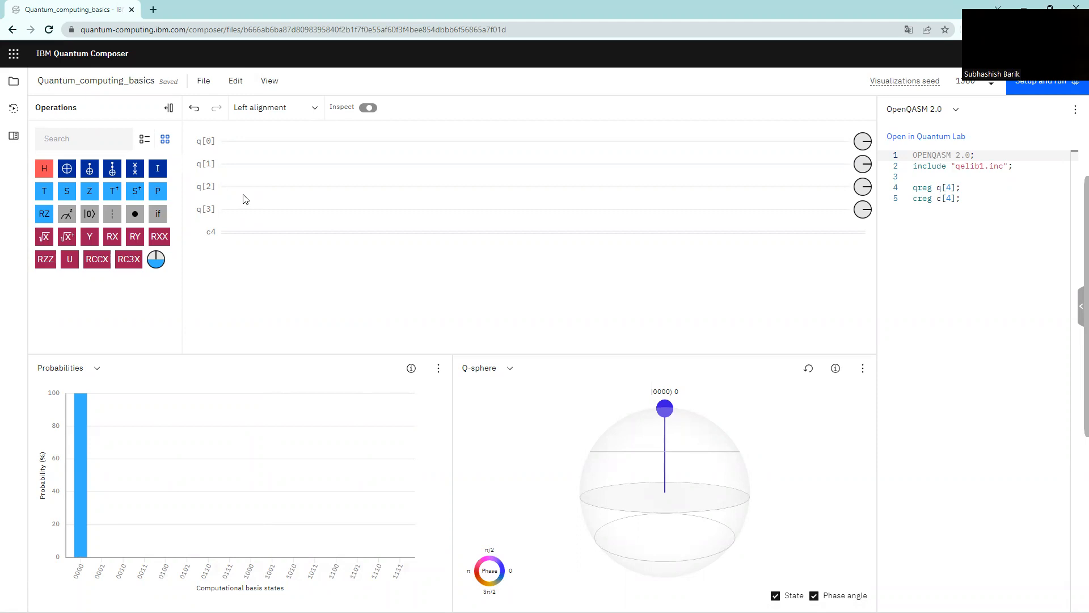
pyautogui.moveTo(208, 142)
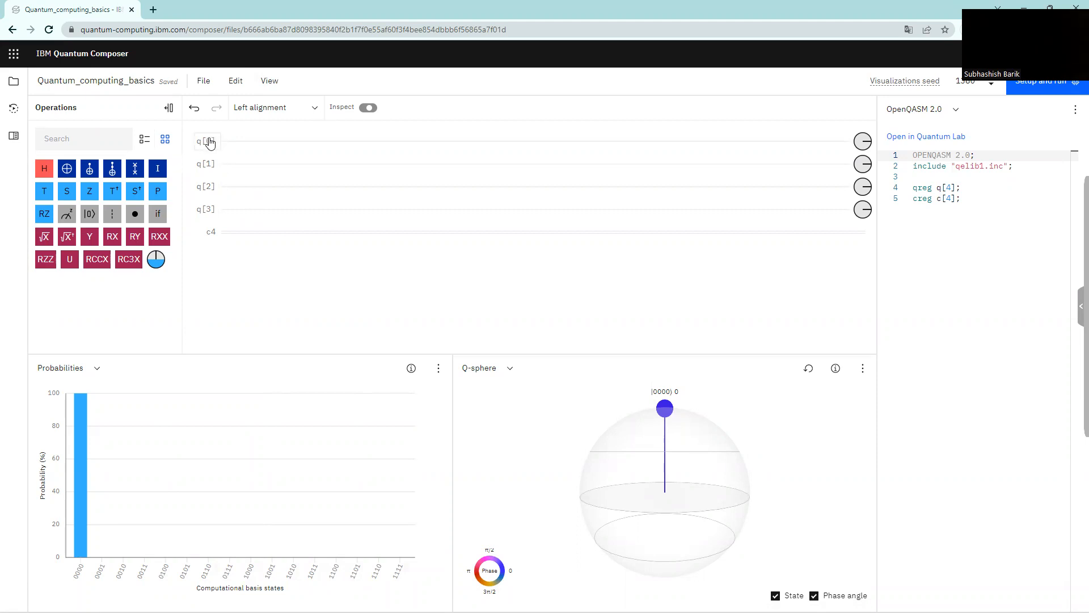
pyautogui.moveTo(210, 170)
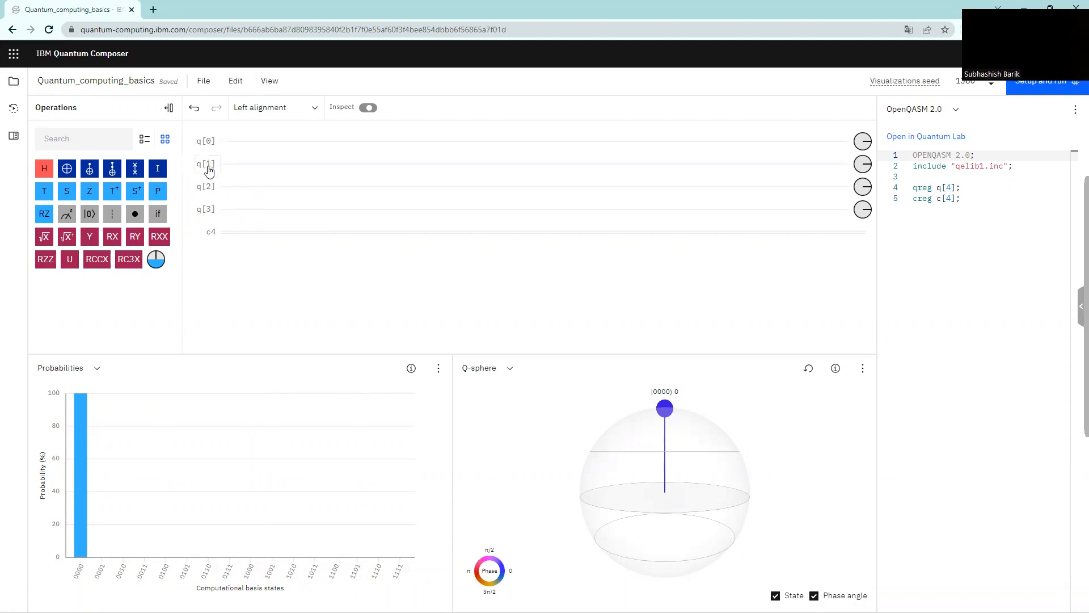
pyautogui.moveTo(94, 576)
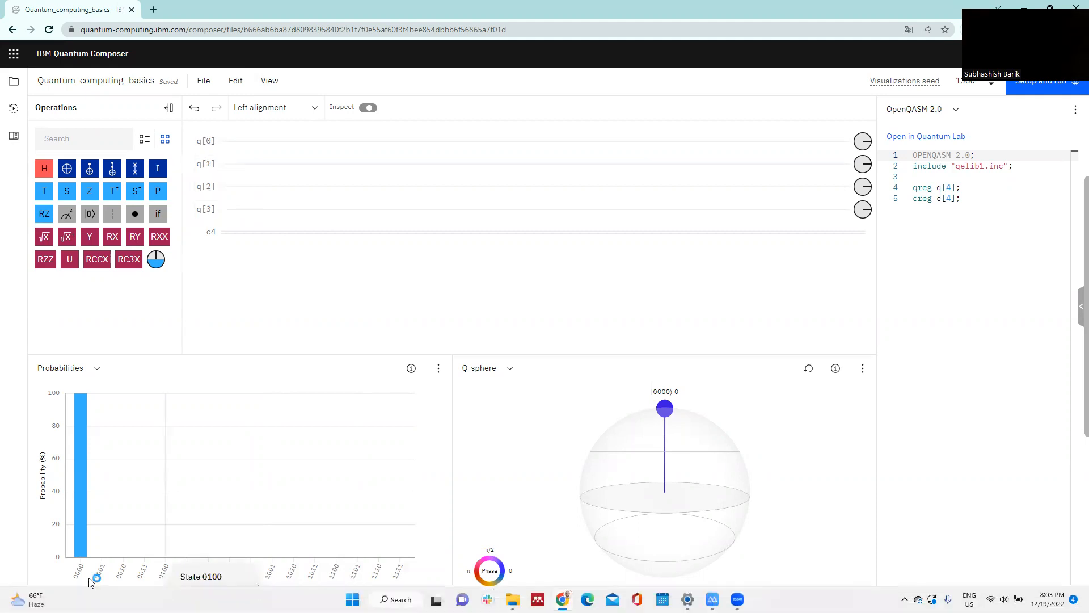
pyautogui.scroll(-3)
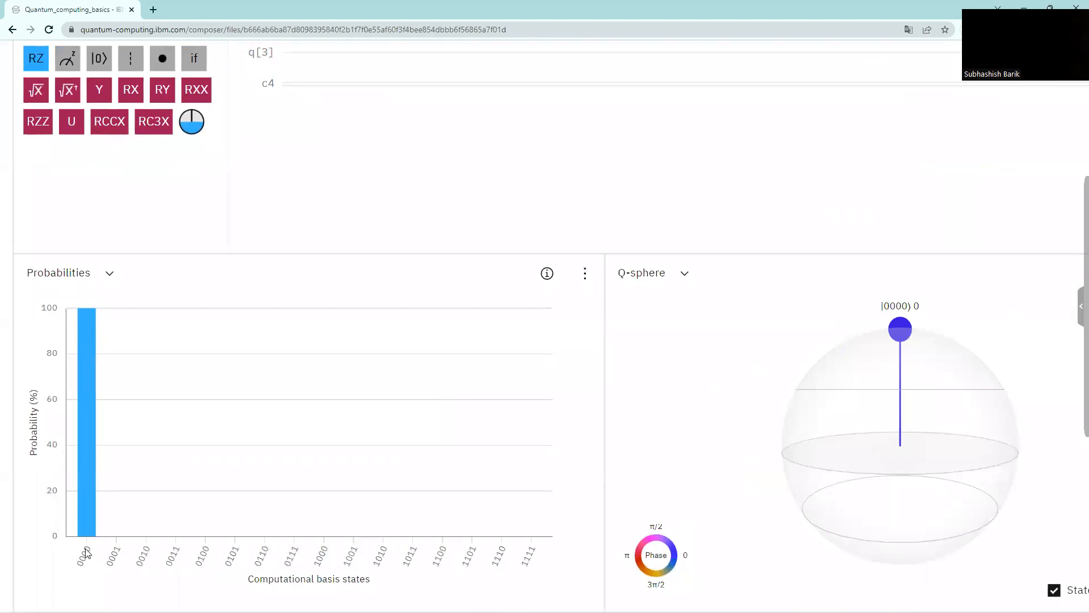
pyautogui.scroll(3)
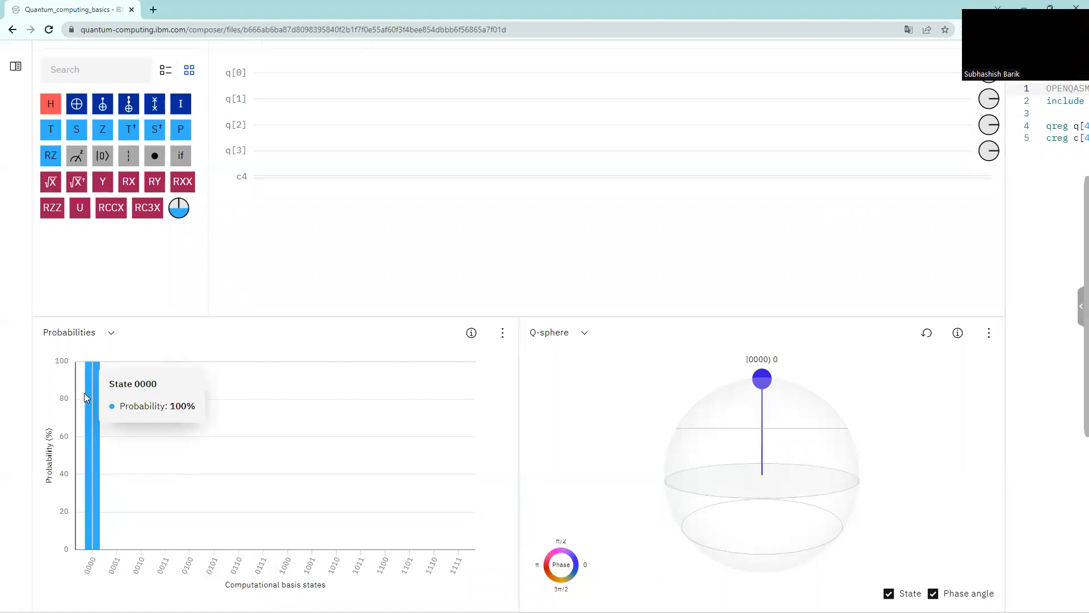
pyautogui.moveTo(90, 416)
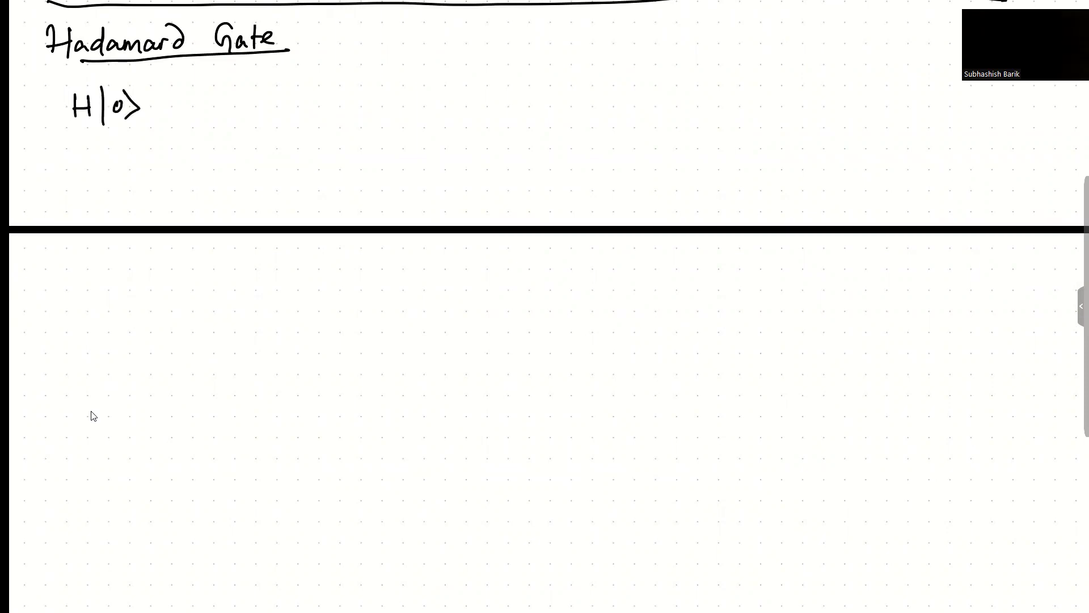
# Step: Handwrite '= (|0⟩+|1⟩)/√2' after H|0⟩, noting pr(|0⟩) = 1/2 = pr(|1⟩)
pyautogui.moveTo(157, 108); pyautogui.dragTo(174, 108)
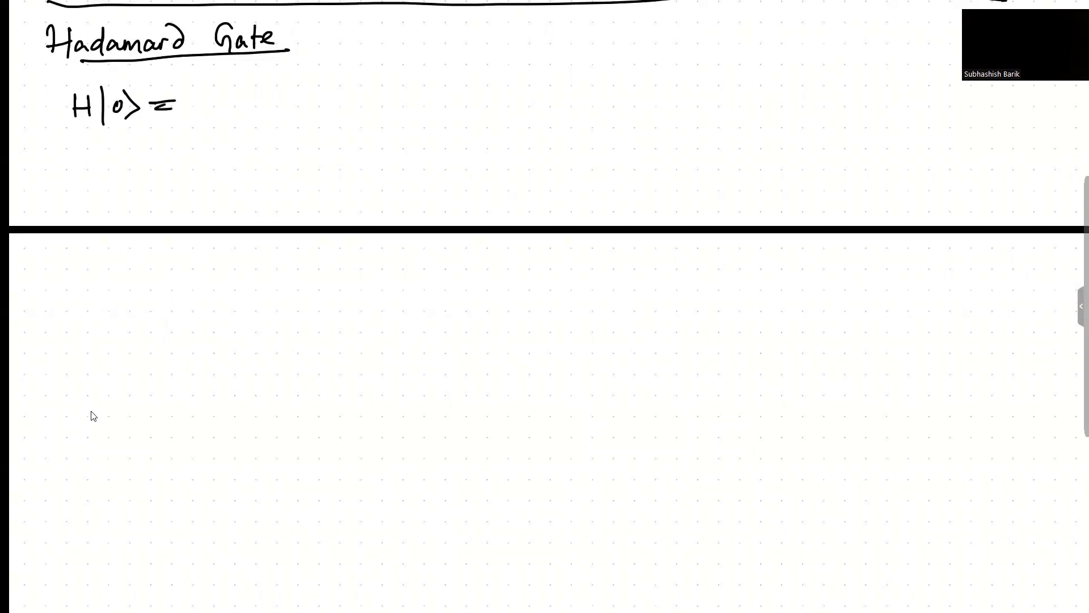
pyautogui.moveTo(202, 104); pyautogui.dragTo(263, 105)
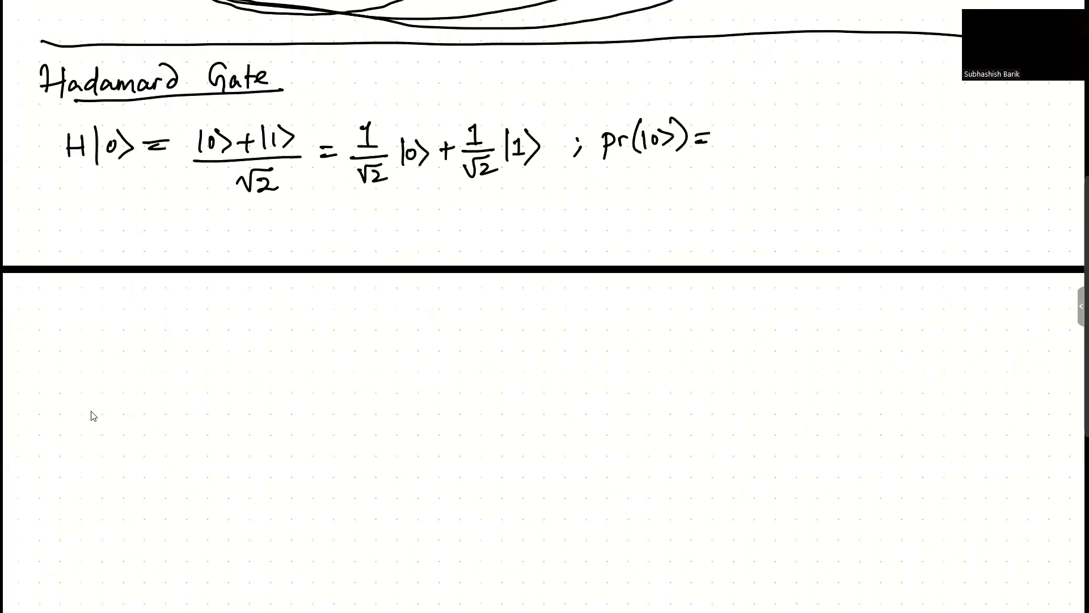
pyautogui.scroll(3)
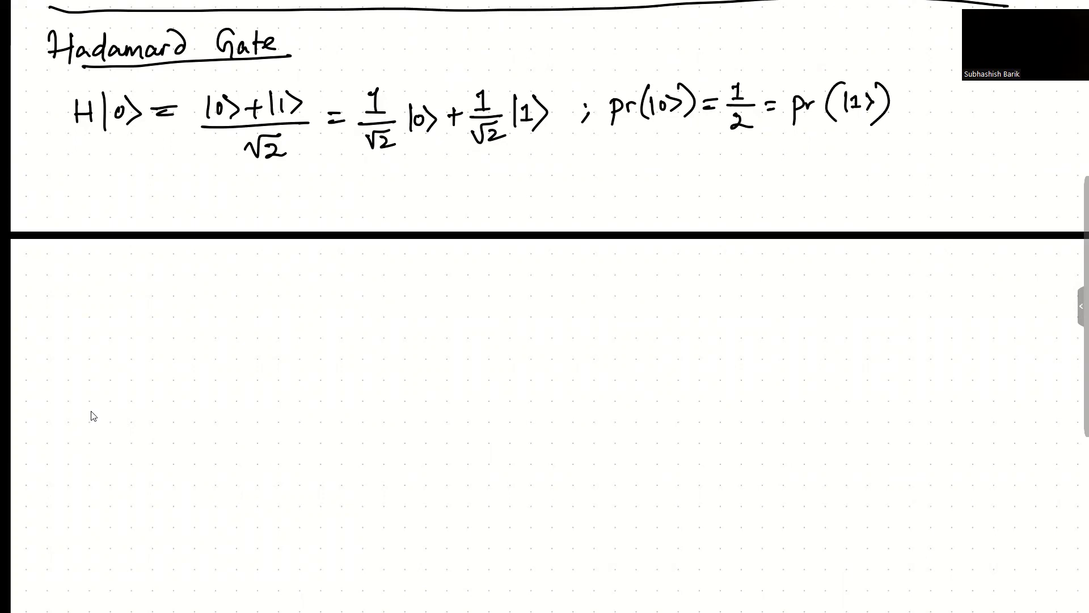
# Step: Draw a probability bar outline on a baseline and label it '100%' and 'H'
pyautogui.moveTo(133, 154); pyautogui.dragTo(134, 205)
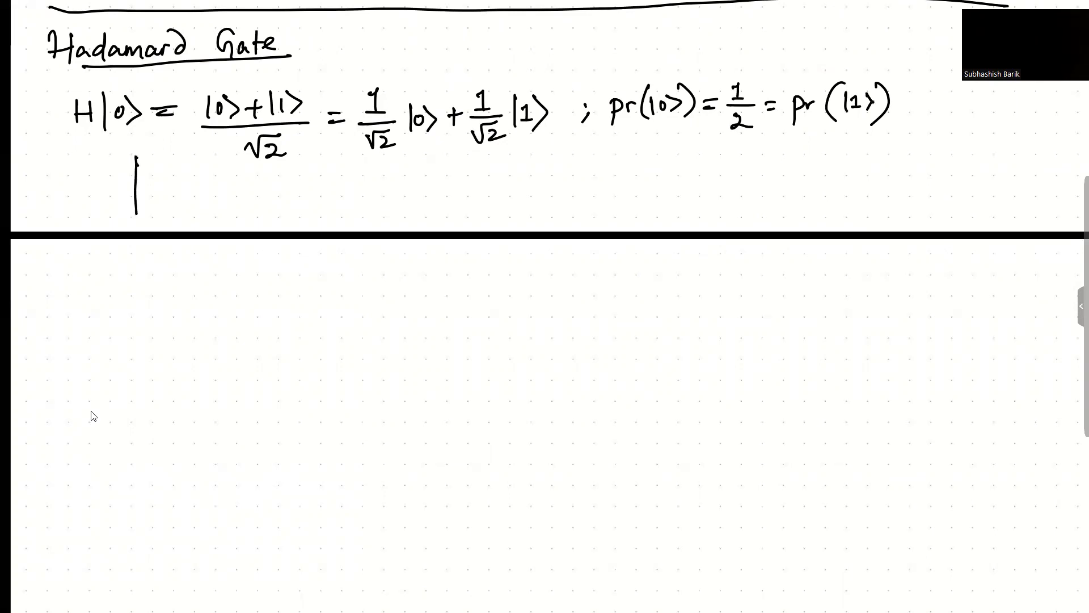
pyautogui.moveTo(135, 153); pyautogui.dragTo(170, 215)
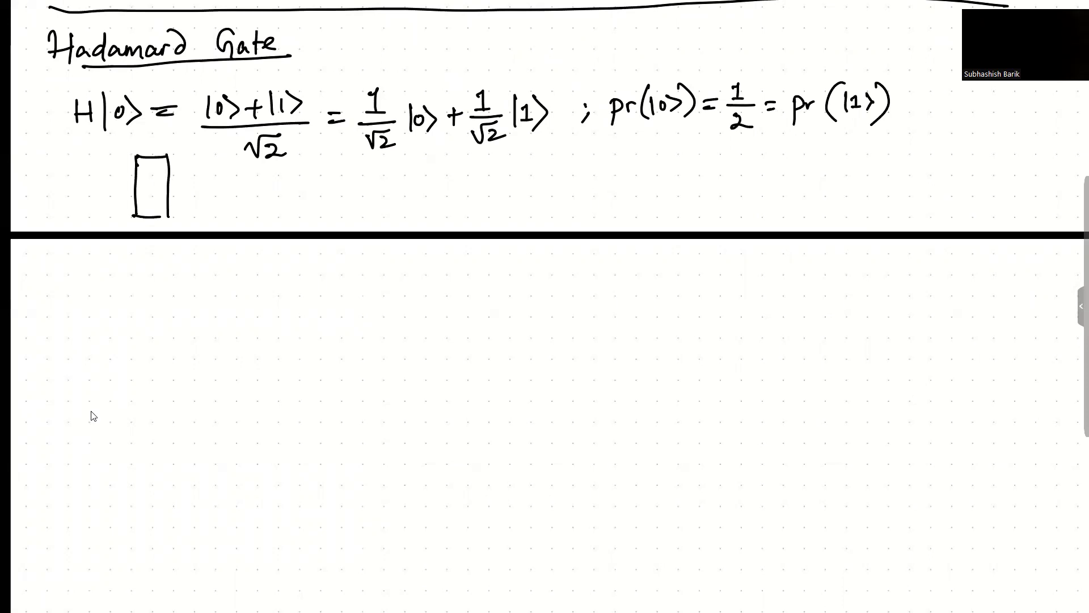
pyautogui.moveTo(118, 217); pyautogui.dragTo(191, 217)
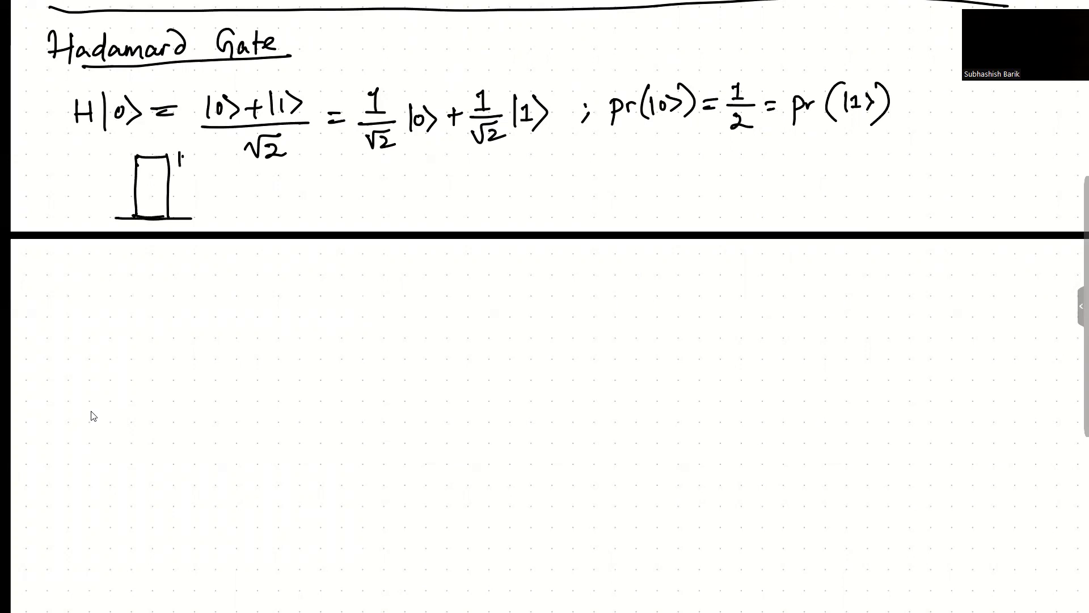
pyautogui.write('100%')
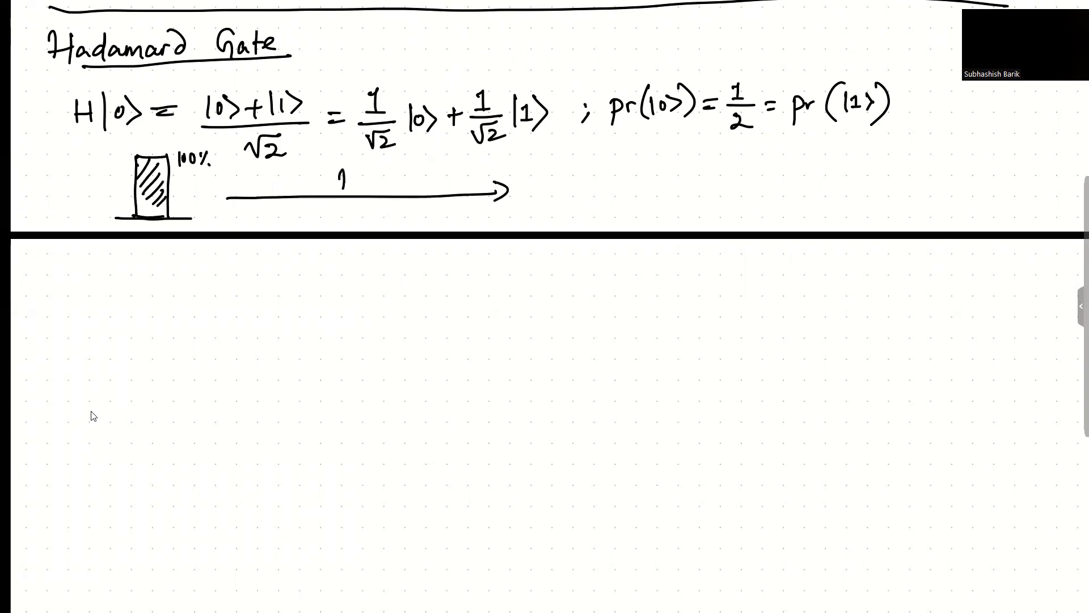
pyautogui.write('H')
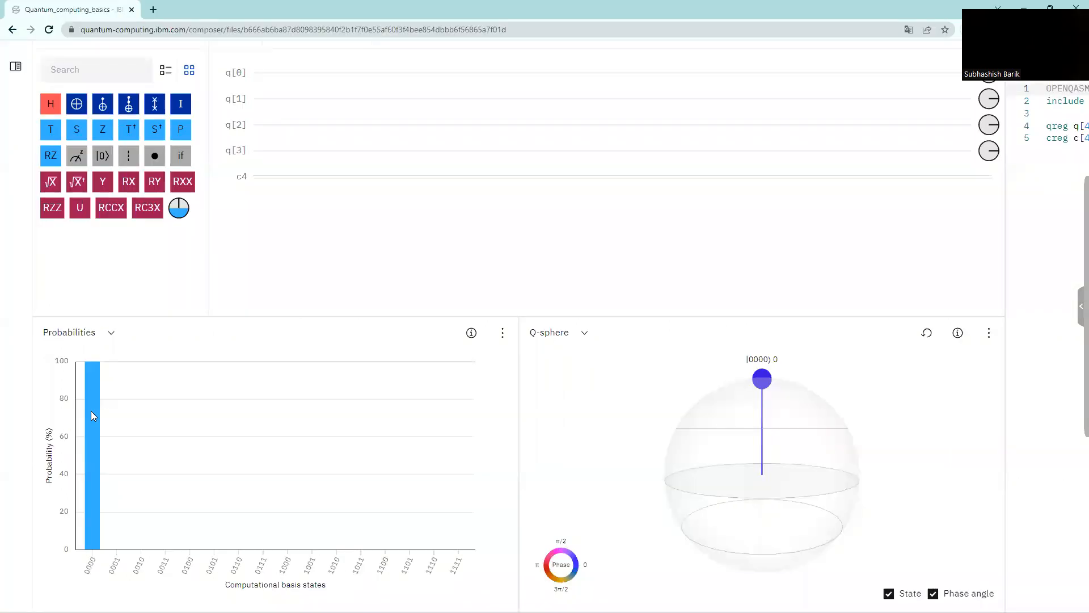
pyautogui.moveTo(239, 72)
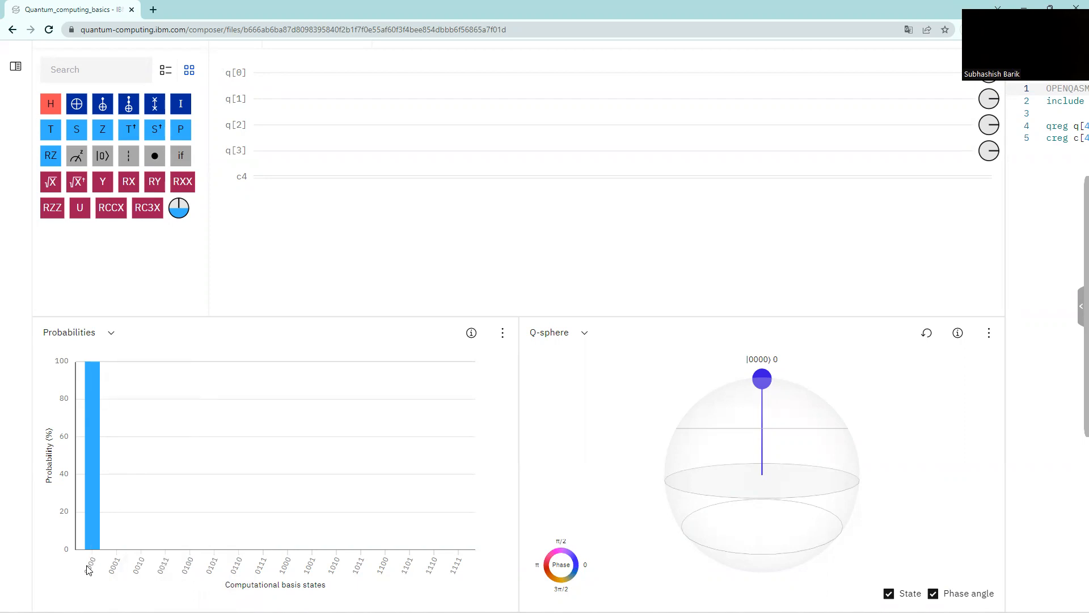
pyautogui.moveTo(91, 452)
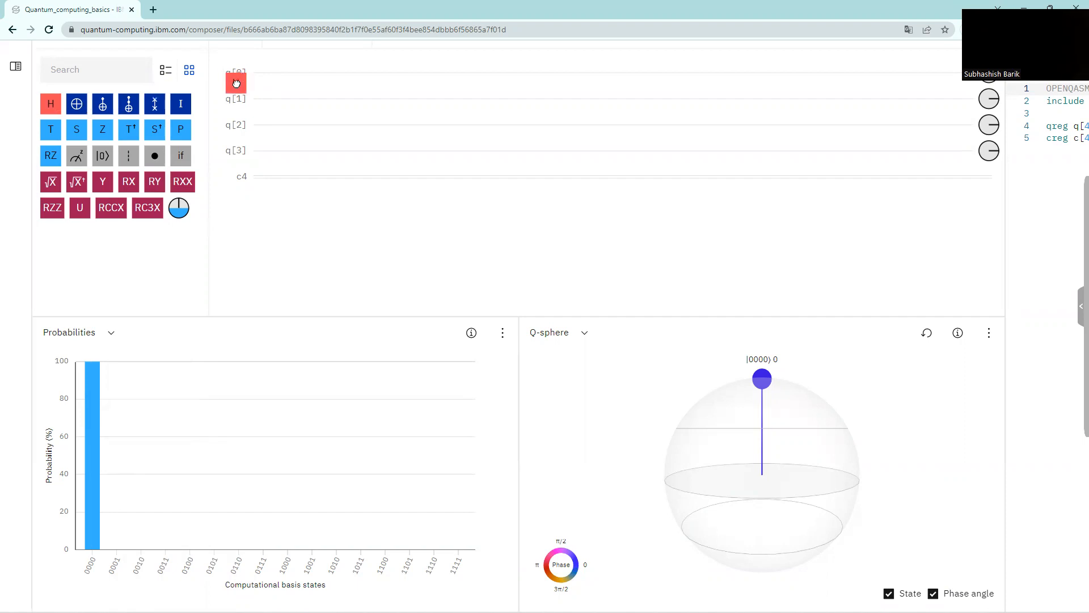
pyautogui.click(270, 72)
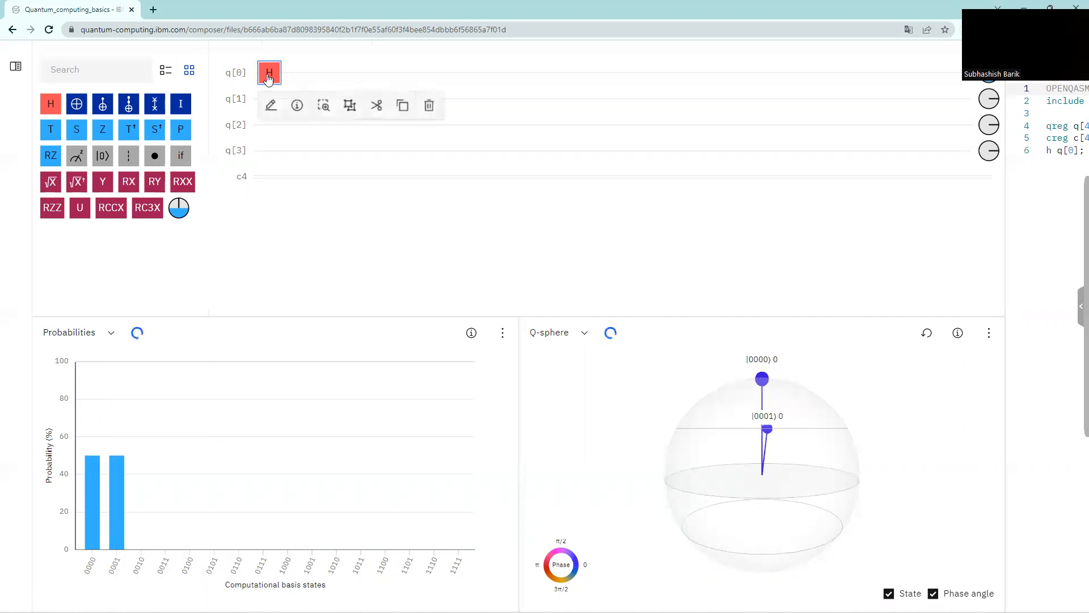
pyautogui.moveTo(93, 507)
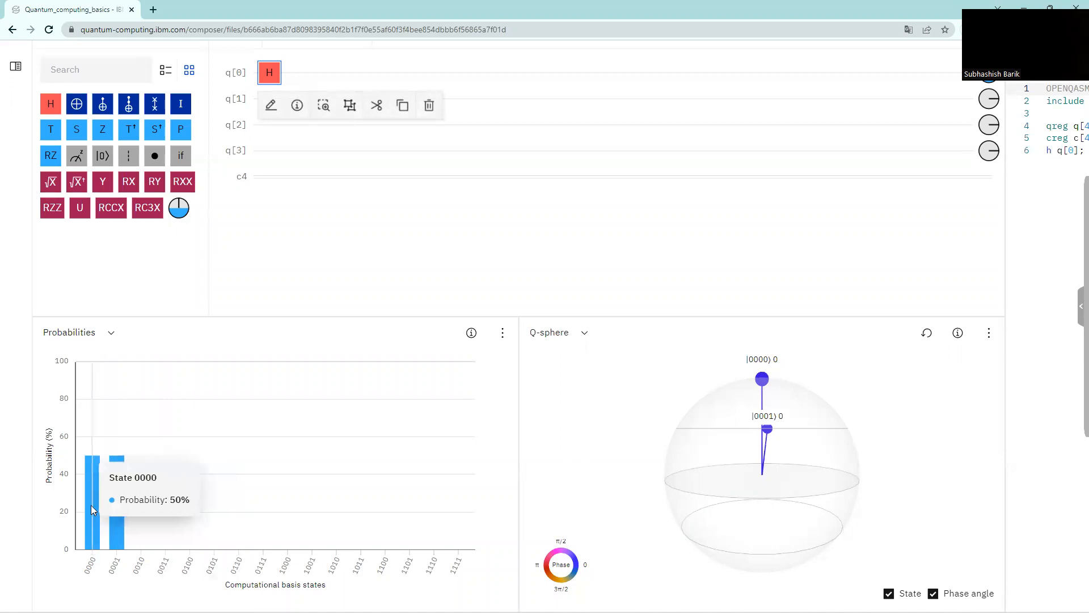
pyautogui.moveTo(89, 547)
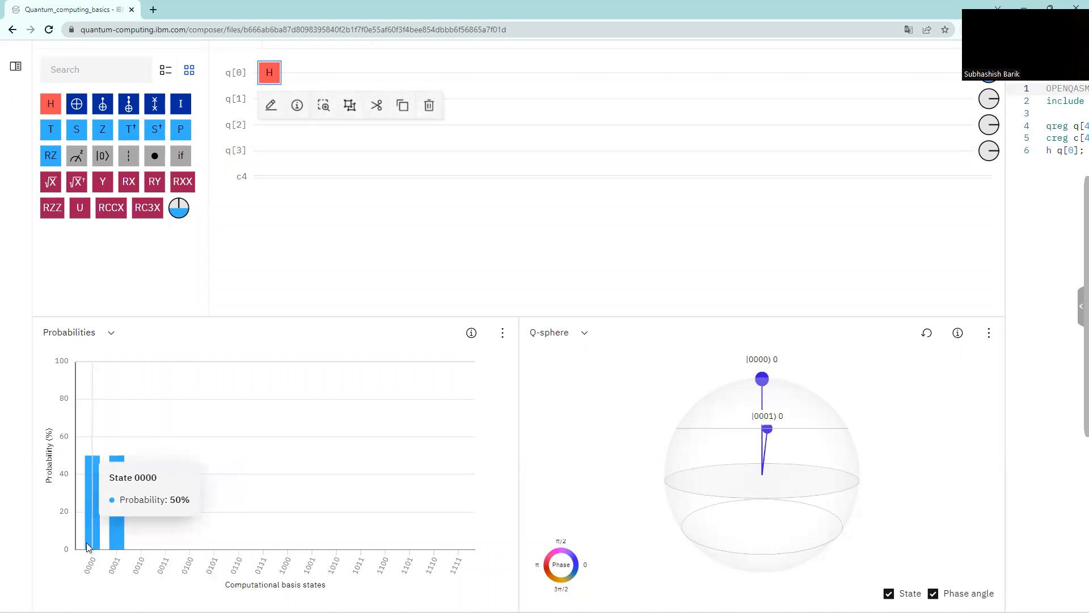
pyautogui.moveTo(115, 535)
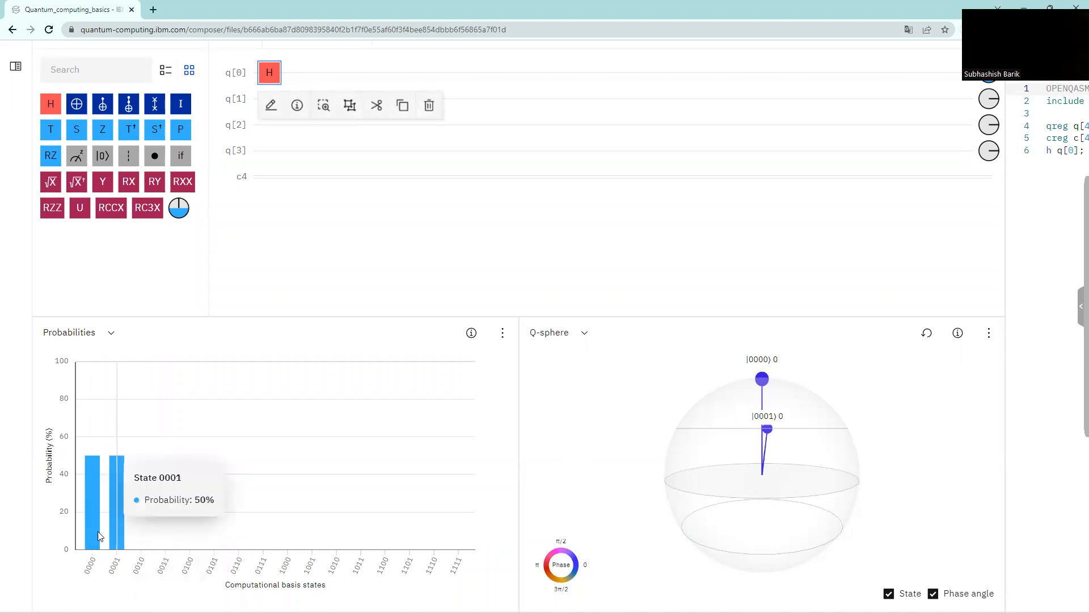
pyautogui.moveTo(93, 563)
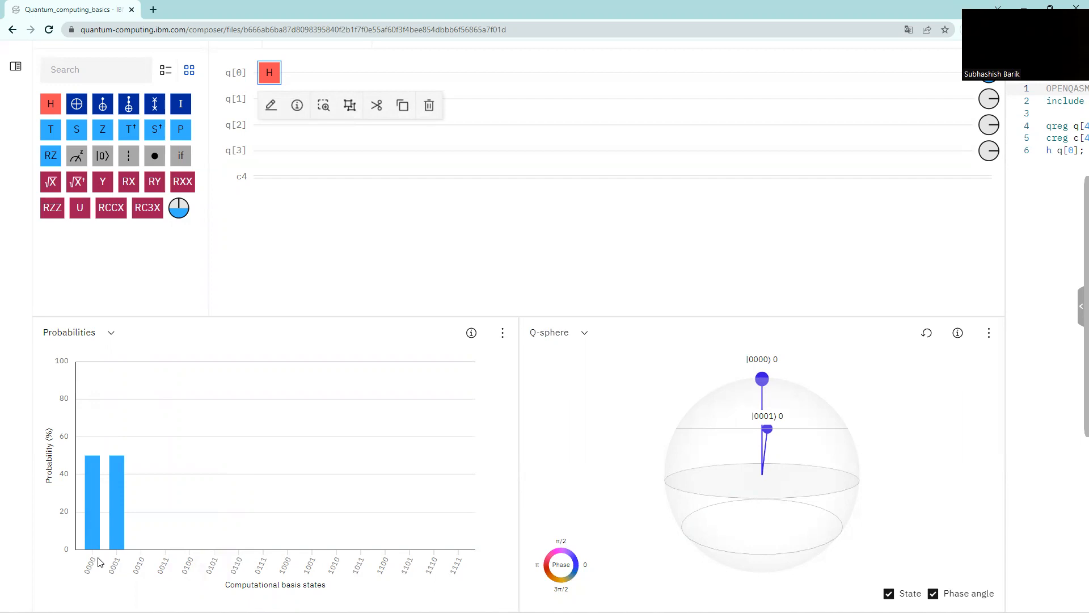
pyautogui.moveTo(118, 565)
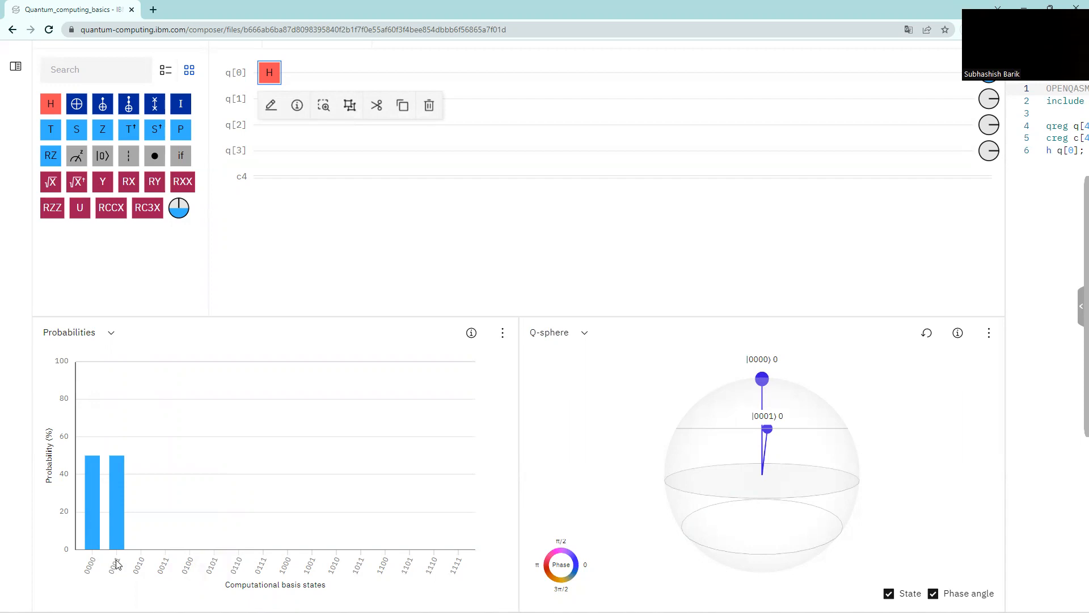
pyautogui.moveTo(193, 328)
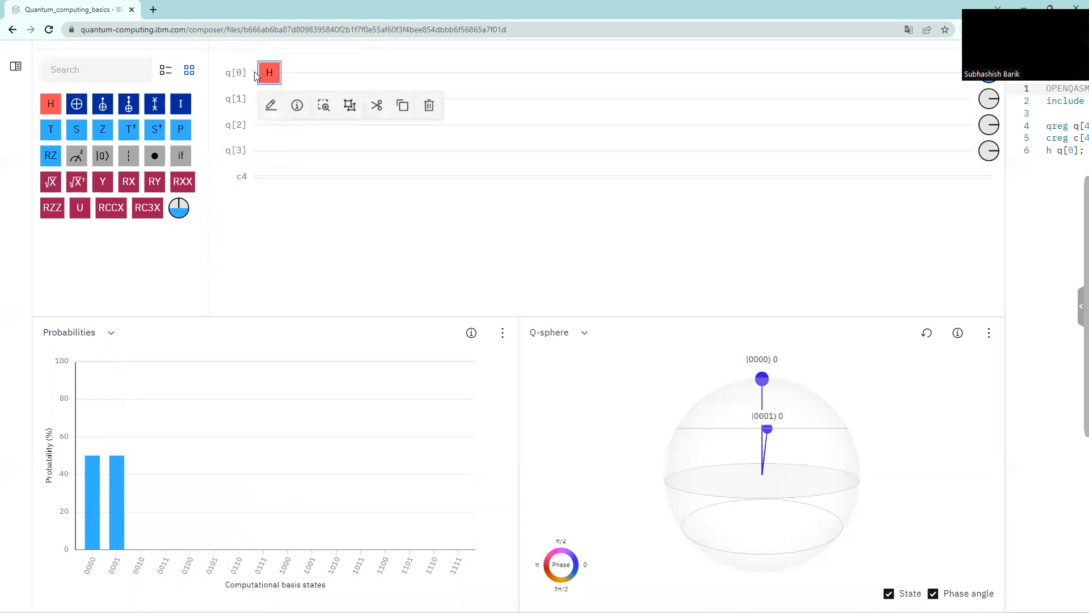
pyautogui.moveTo(167, 506)
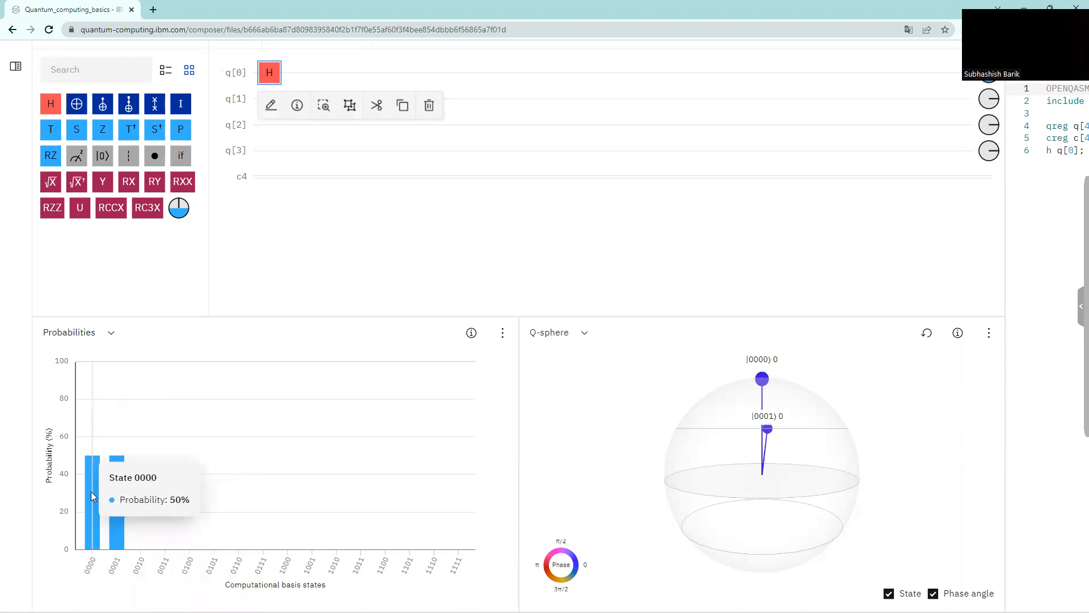
pyautogui.moveTo(111, 548)
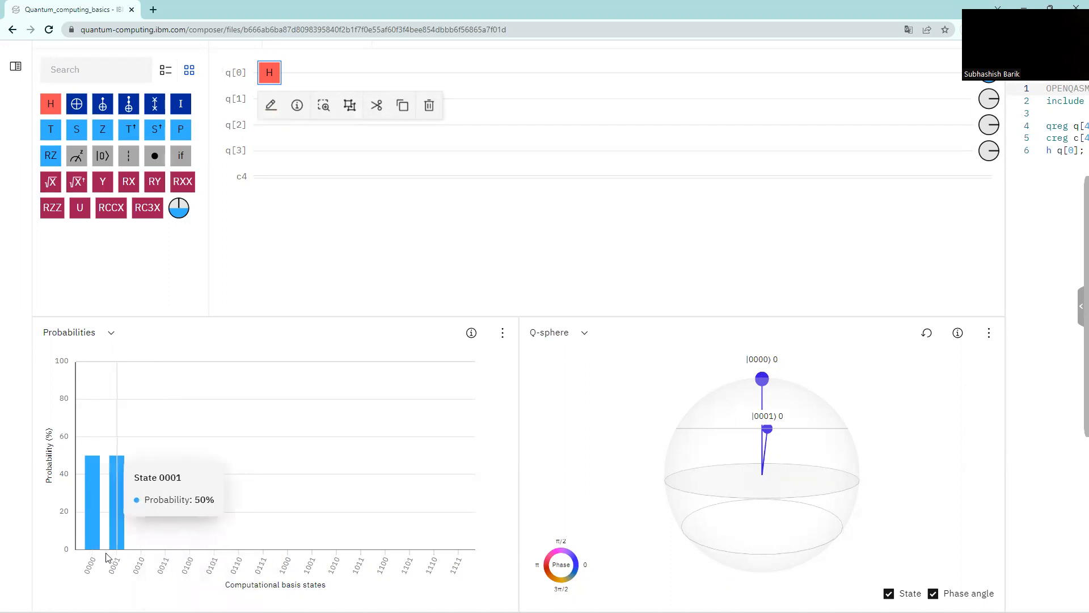
pyautogui.moveTo(243, 195)
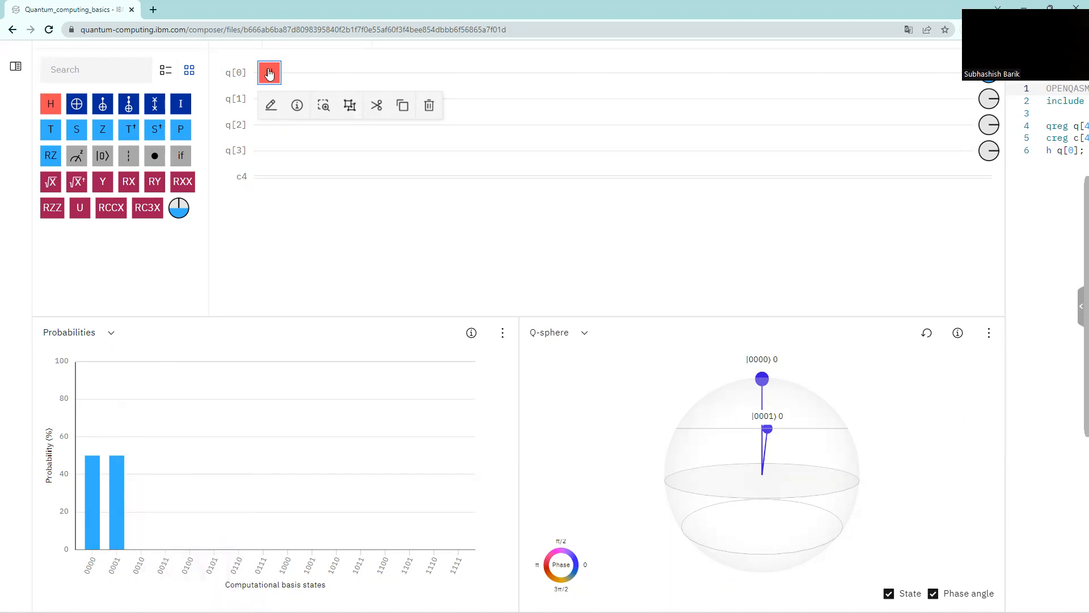
# Step: Move the Hadamard gate from q[0] down to q[1] and select it
pyautogui.moveTo(269, 72); pyautogui.dragTo(269, 97)
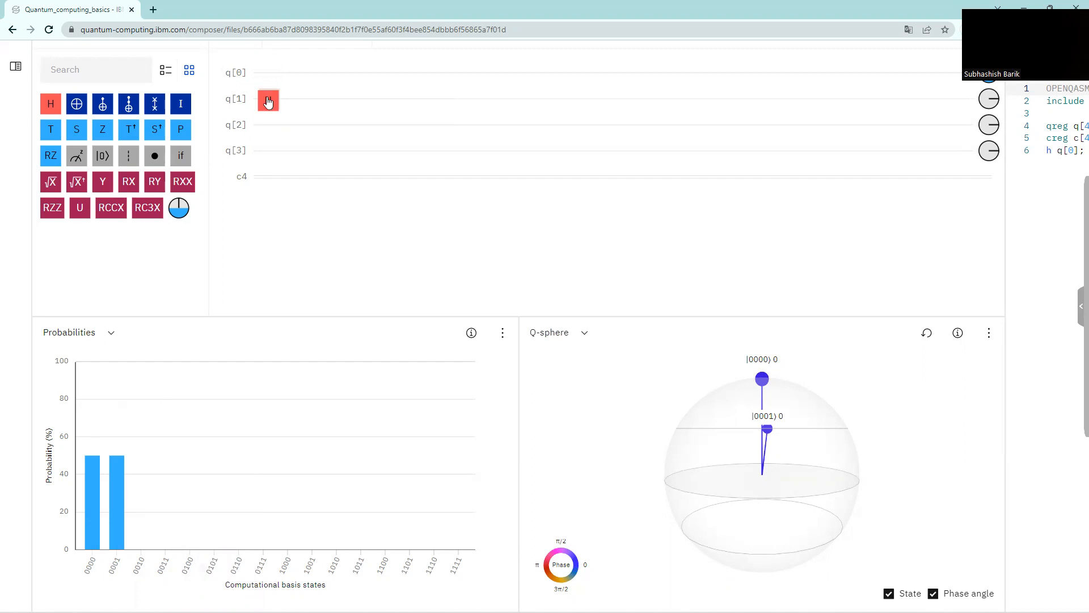
pyautogui.click(269, 98)
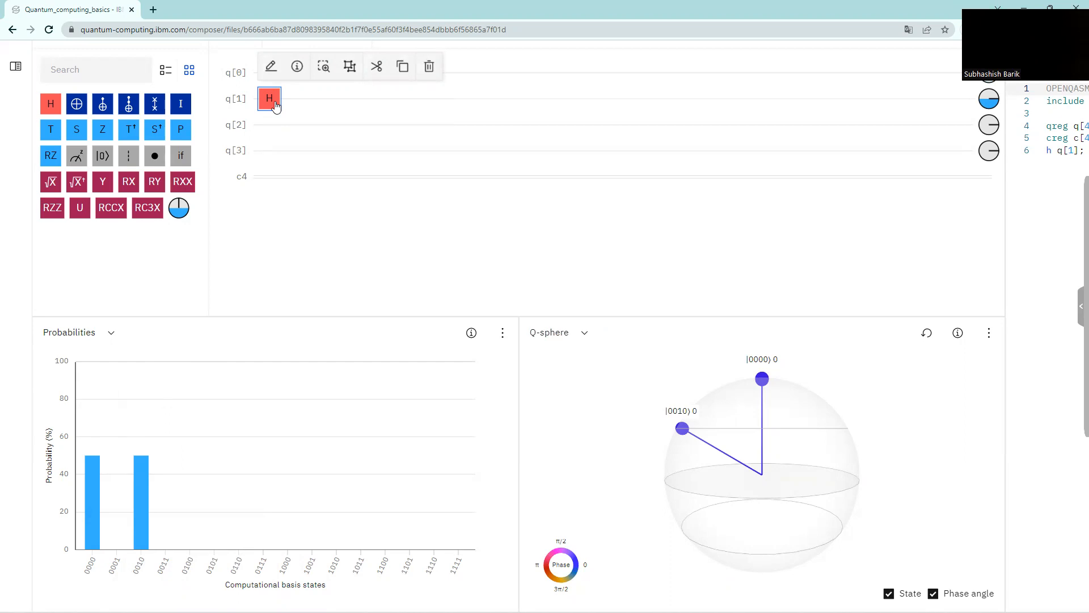
pyautogui.moveTo(153, 467)
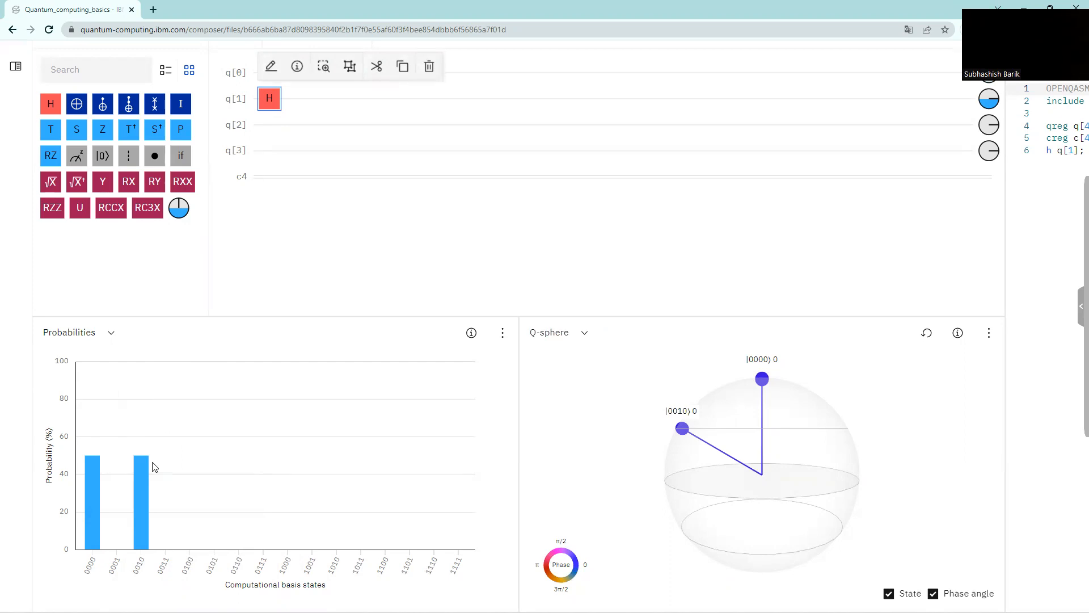
pyautogui.scroll(-3)
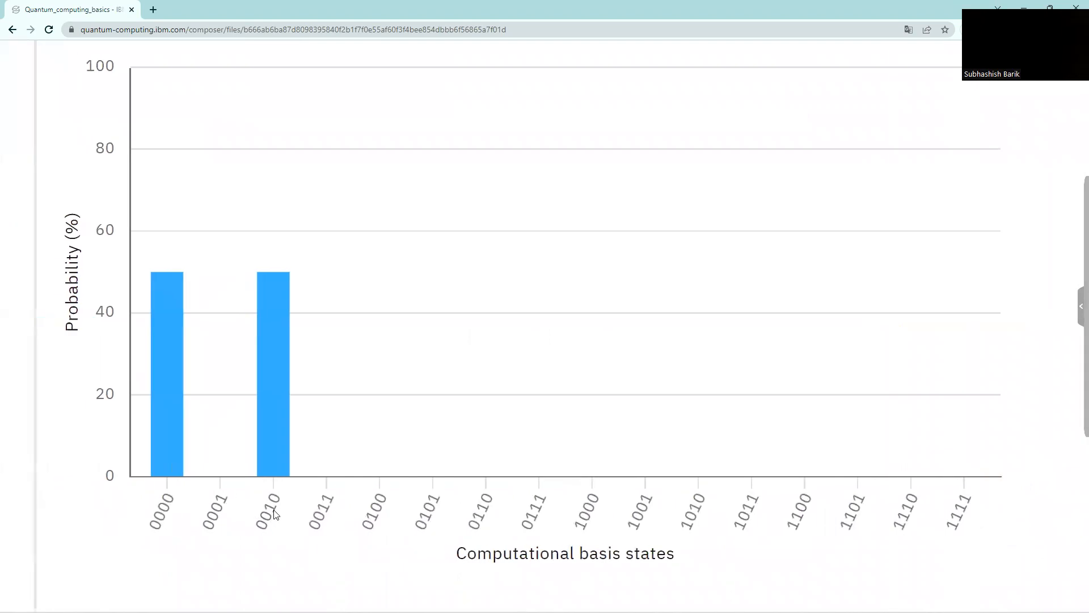
pyautogui.moveTo(234, 509)
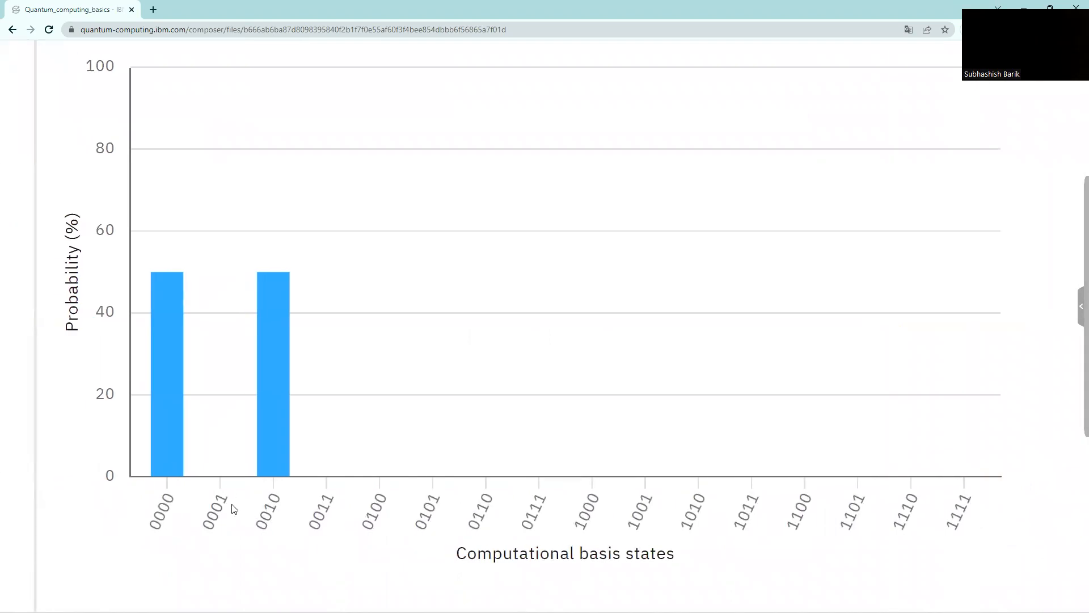
pyautogui.moveTo(169, 511)
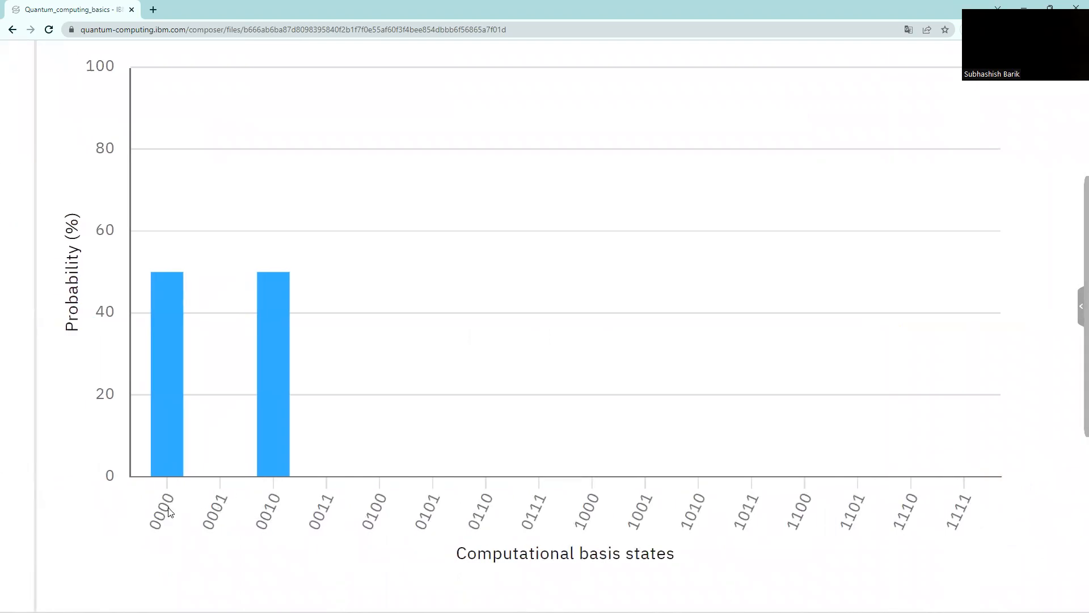
pyautogui.moveTo(173, 493)
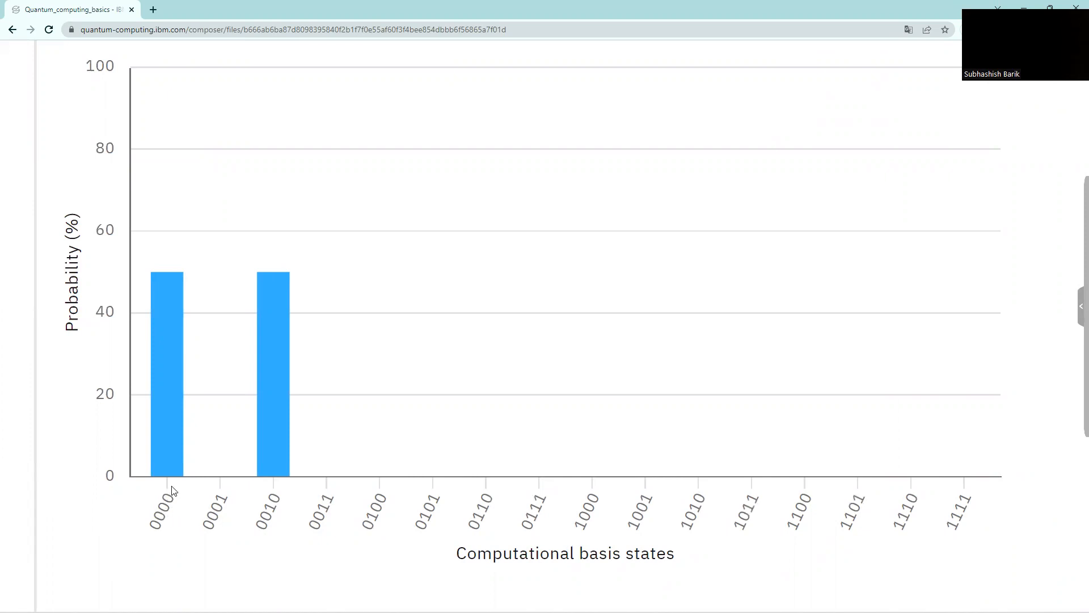
pyautogui.moveTo(263, 563)
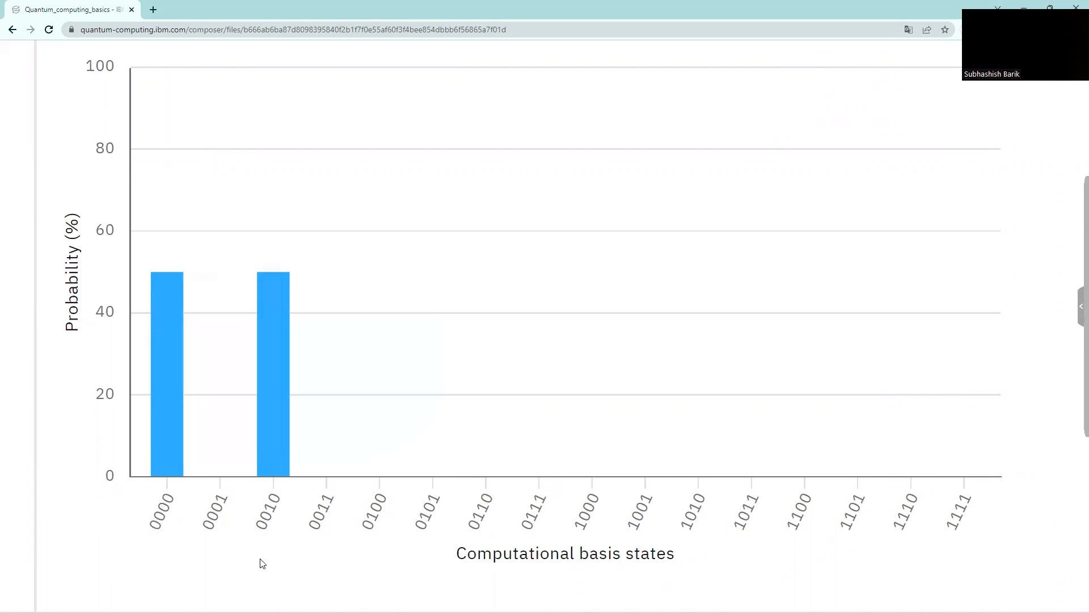
pyautogui.moveTo(239, 499)
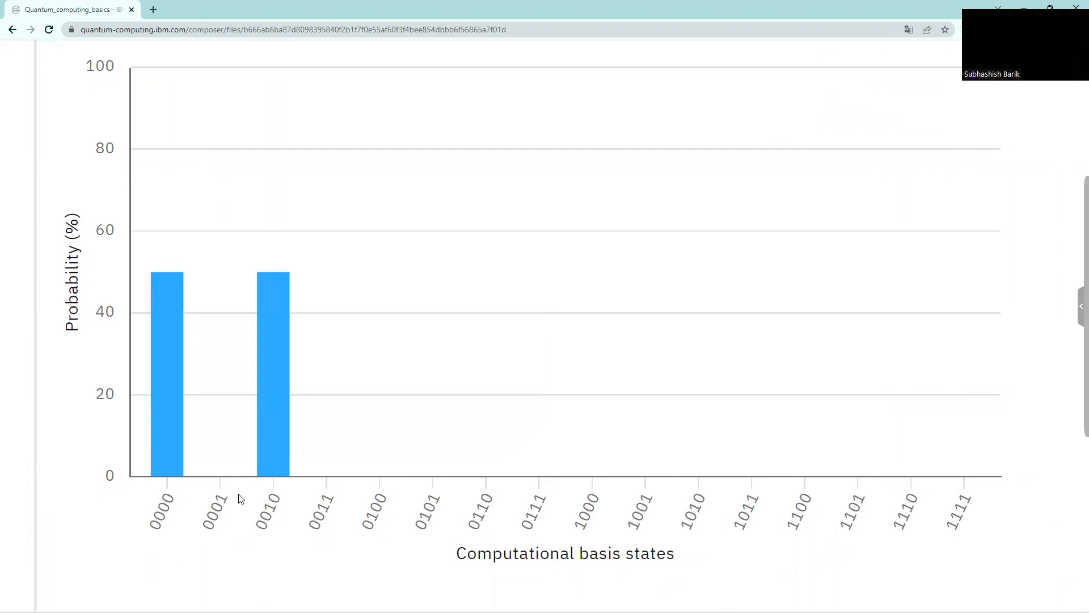
pyautogui.moveTo(374, 409)
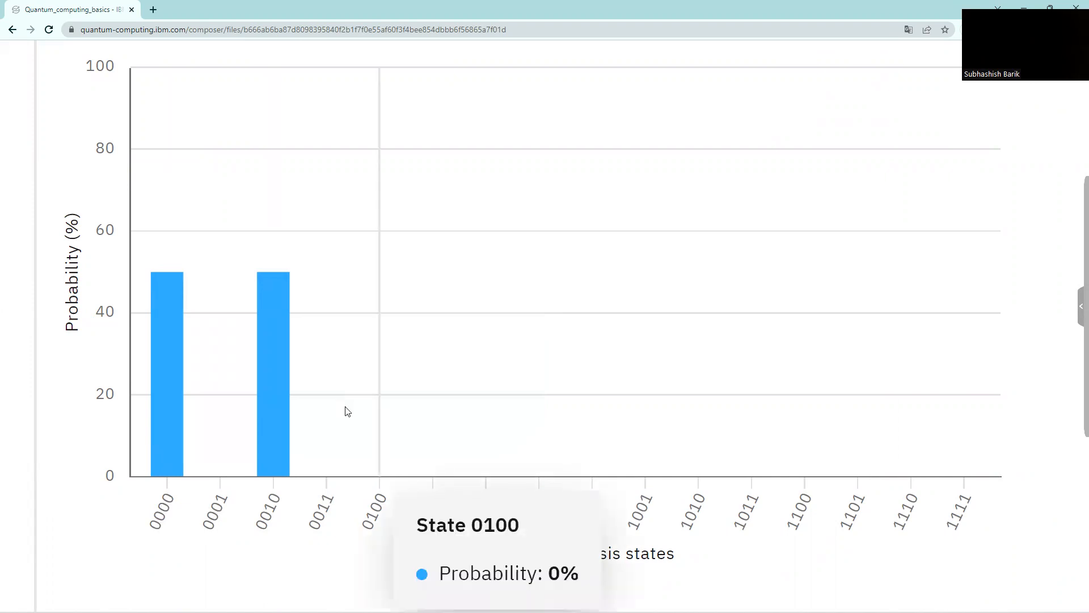
pyautogui.moveTo(327, 278)
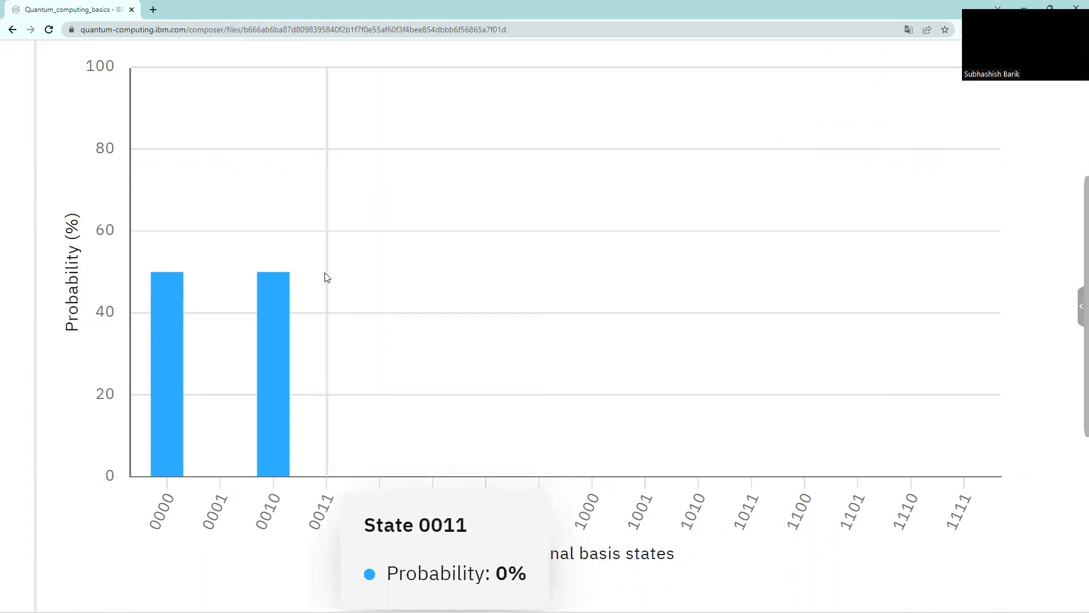
pyautogui.moveTo(328, 484)
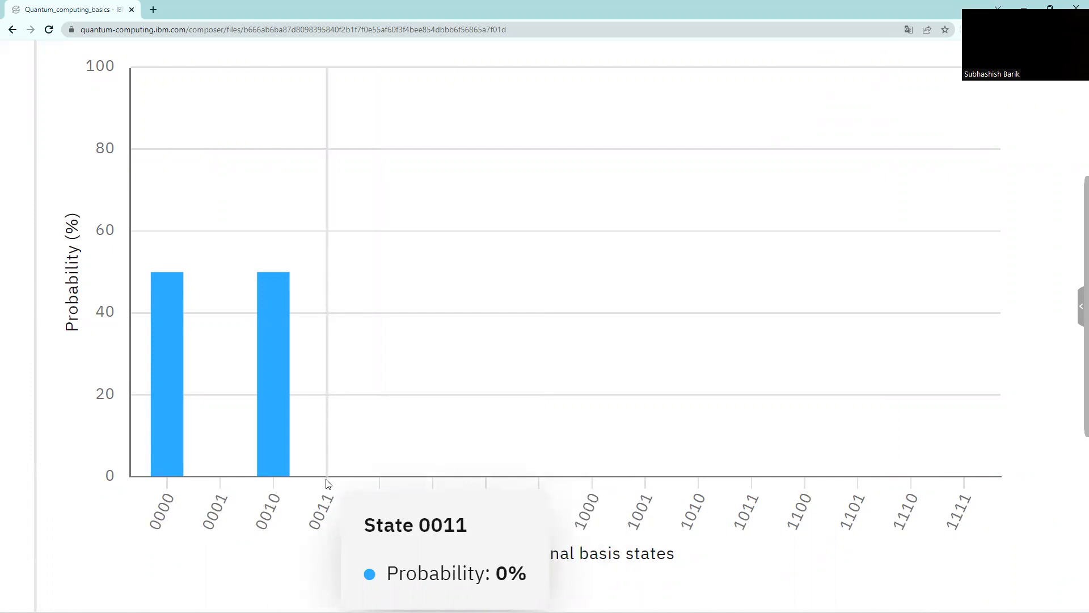
pyautogui.moveTo(278, 269)
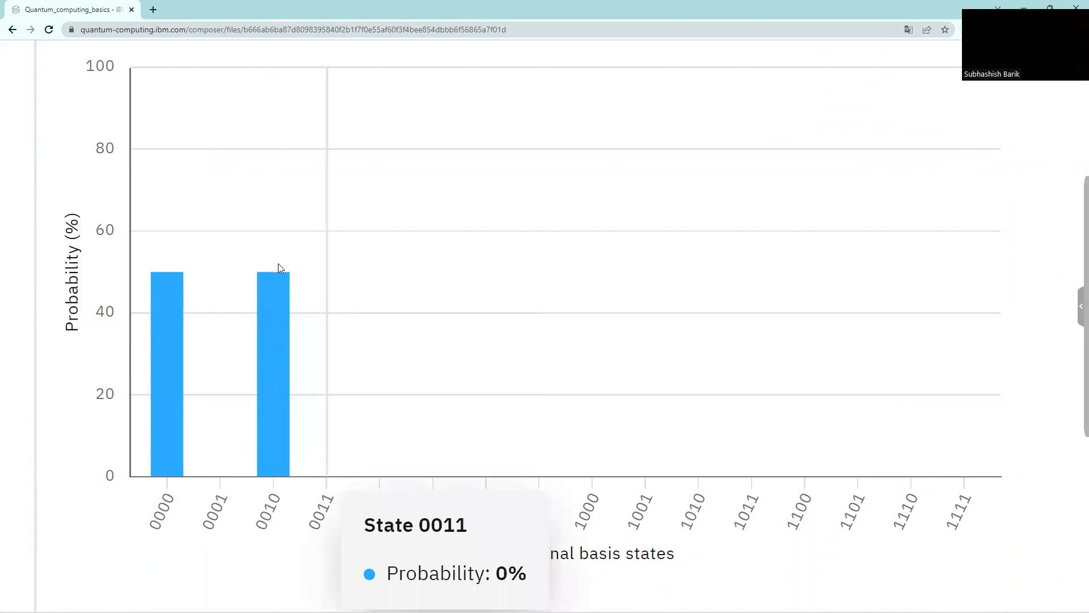
pyautogui.moveTo(274, 281)
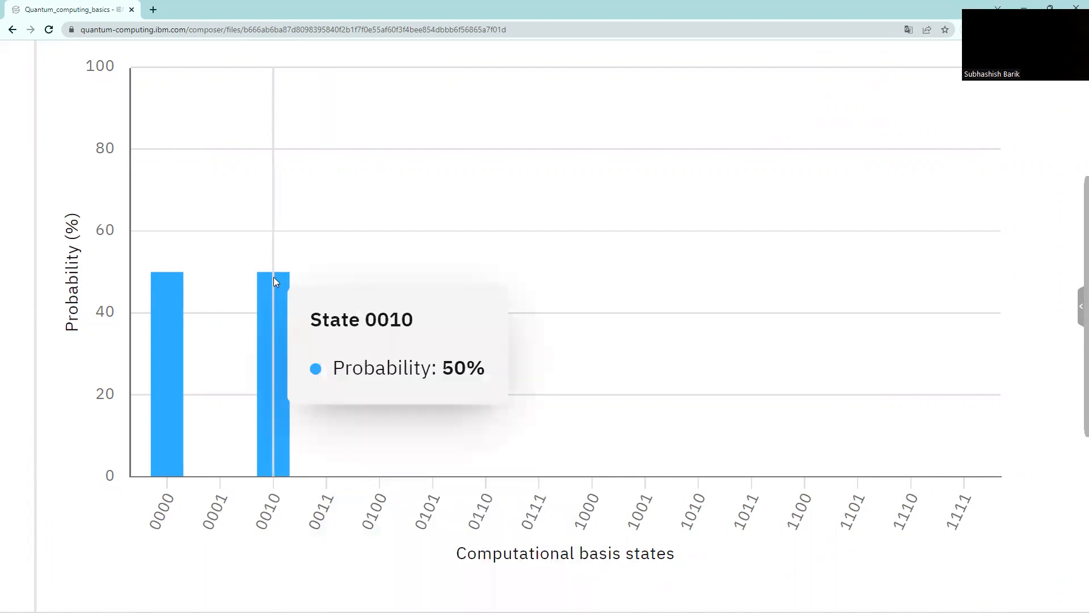
pyautogui.moveTo(327, 268)
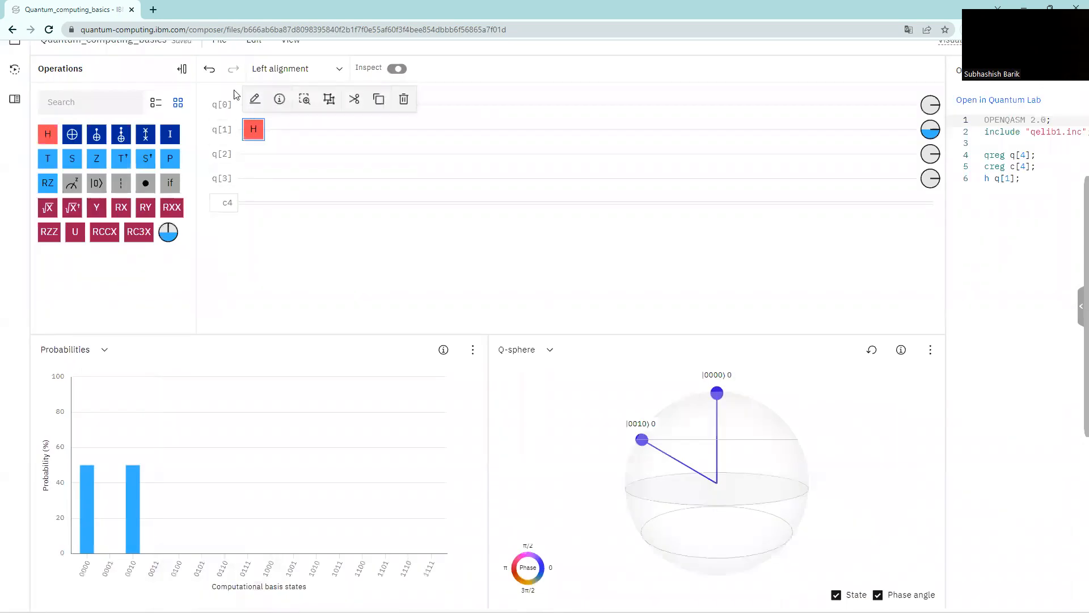
pyautogui.click(250, 294)
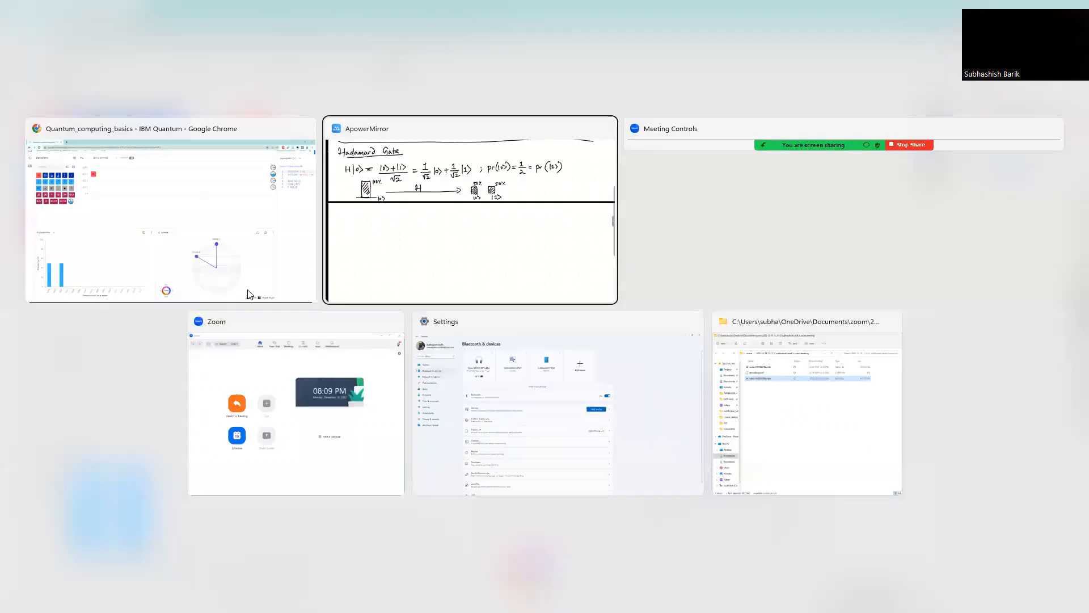
pyautogui.click(470, 208)
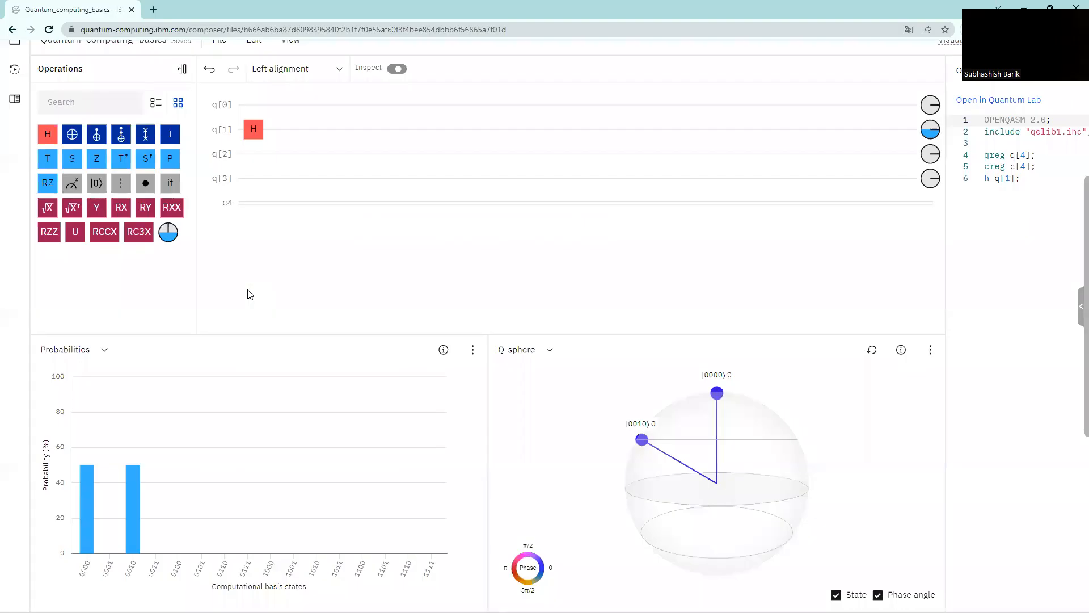
pyautogui.moveTo(253, 130)
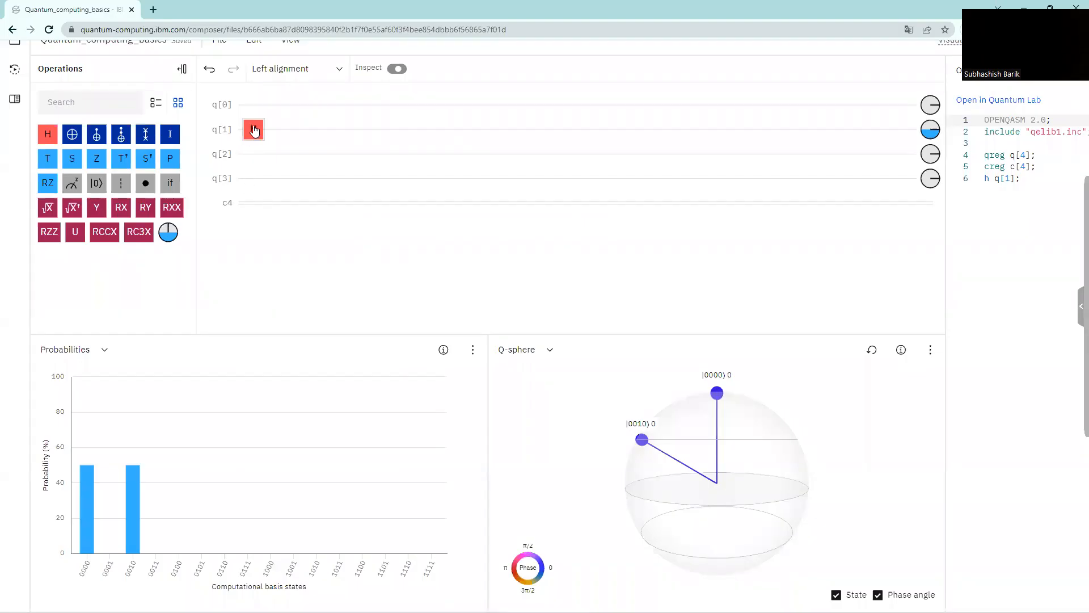
# Step: Drag the Hadamard gate from q[1] back up onto q[0]
pyautogui.moveTo(253, 130); pyautogui.dragTo(253, 105)
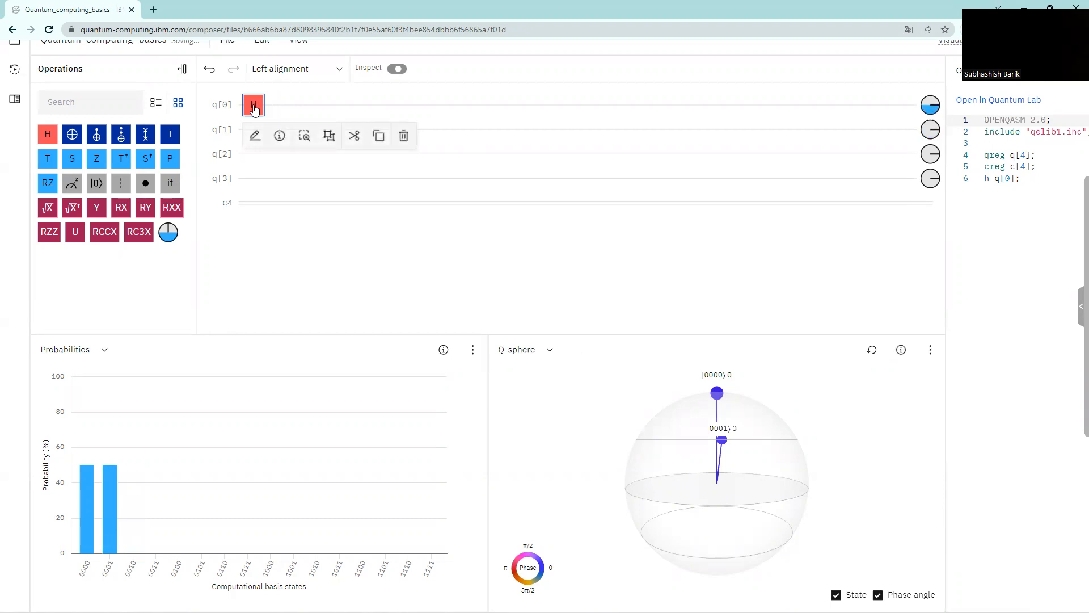
pyautogui.moveTo(231, 109)
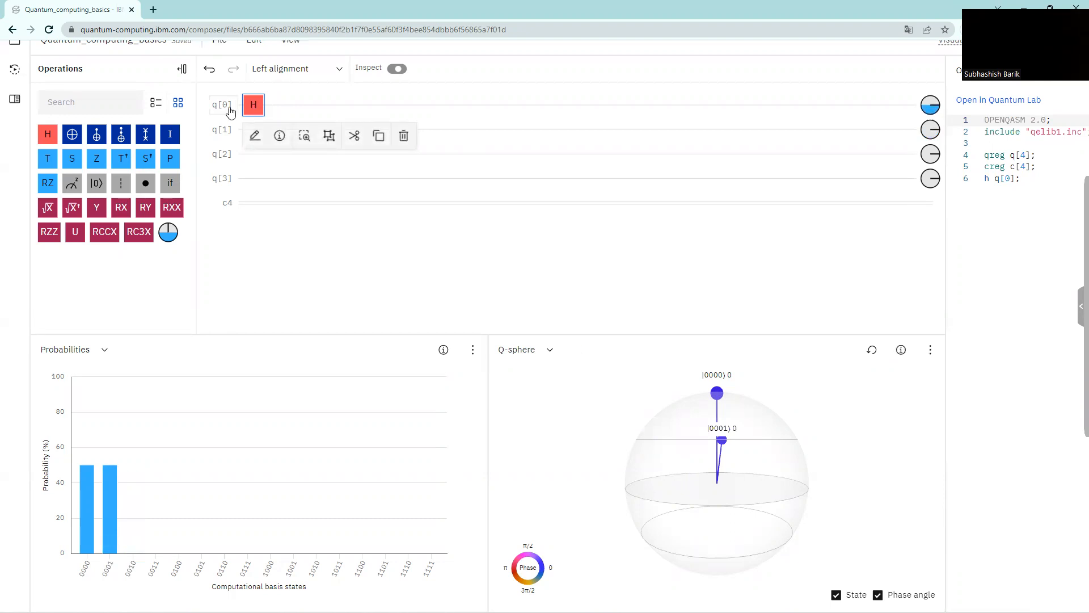